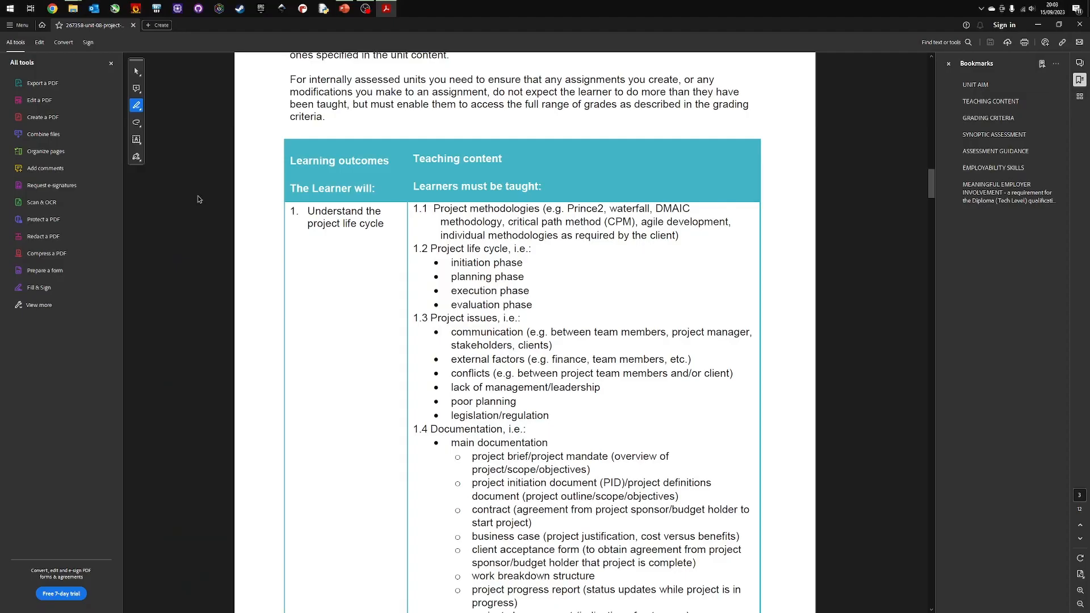
Step: Return to the Select tool after highlighting the Project life cycle section and its four phases
left_click(137, 70)
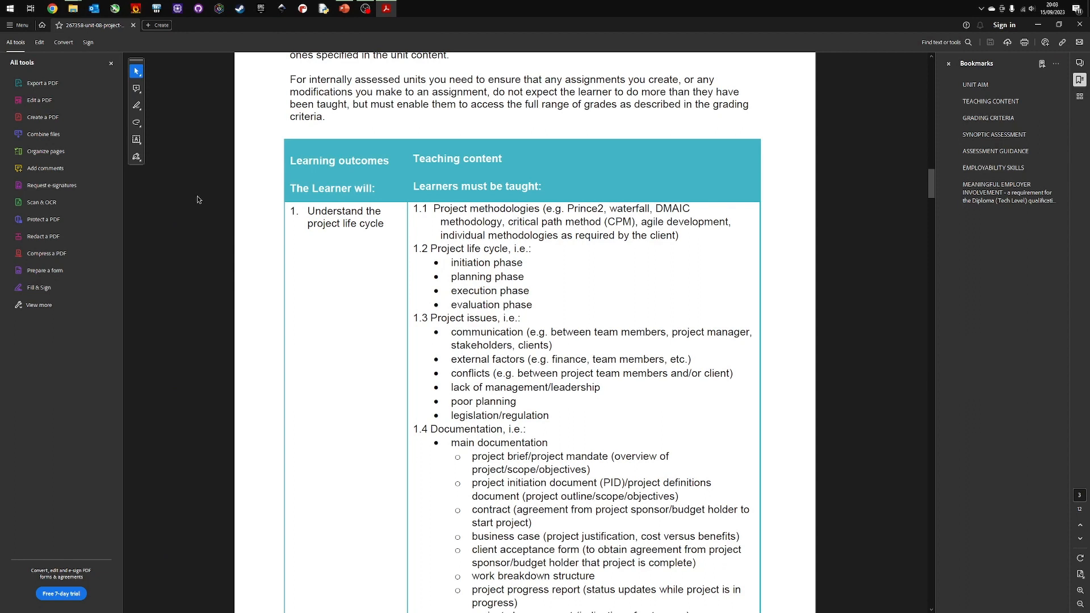
mouse_move(304, 212)
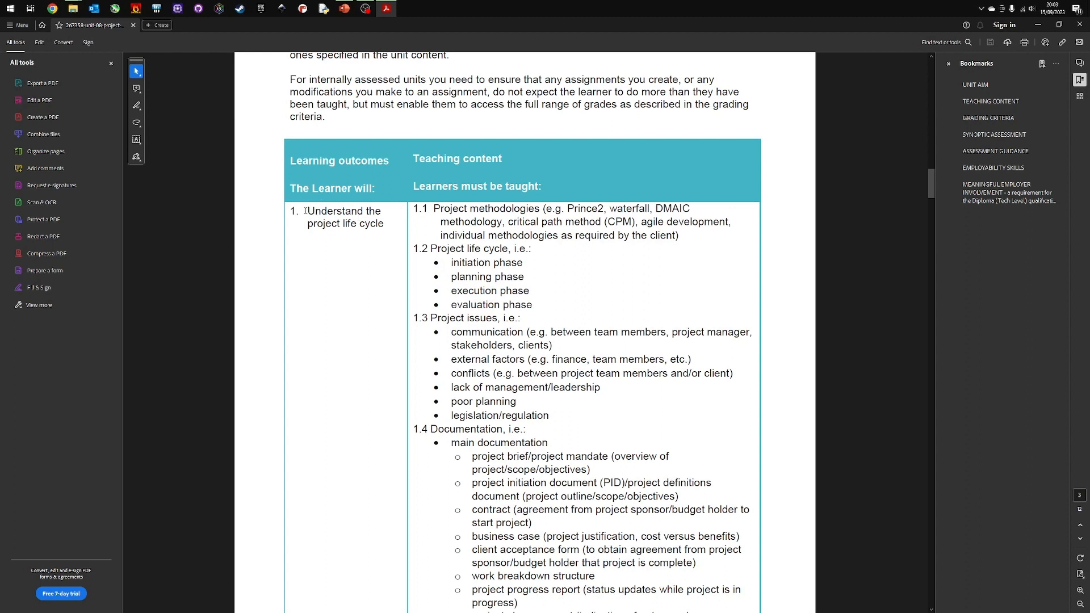
mouse_move(445, 236)
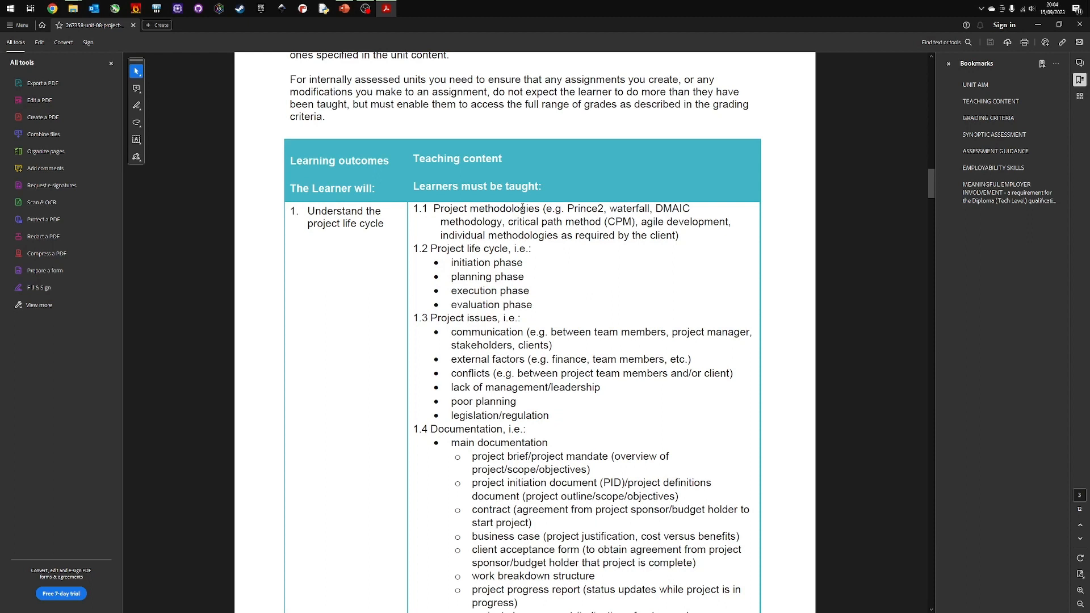
mouse_move(424, 246)
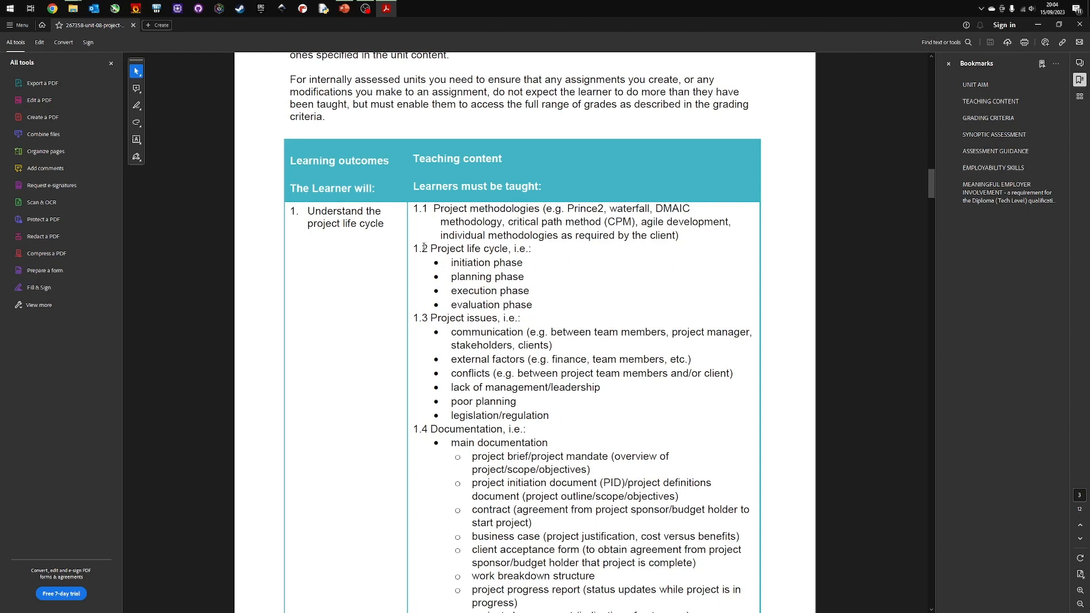
mouse_move(417, 246)
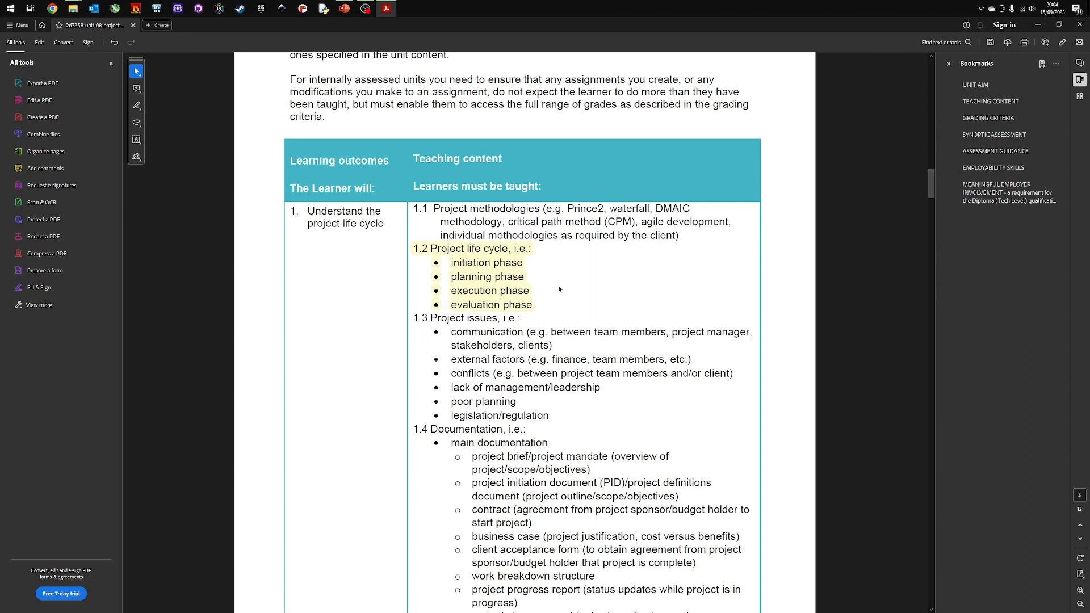
mouse_move(647, 318)
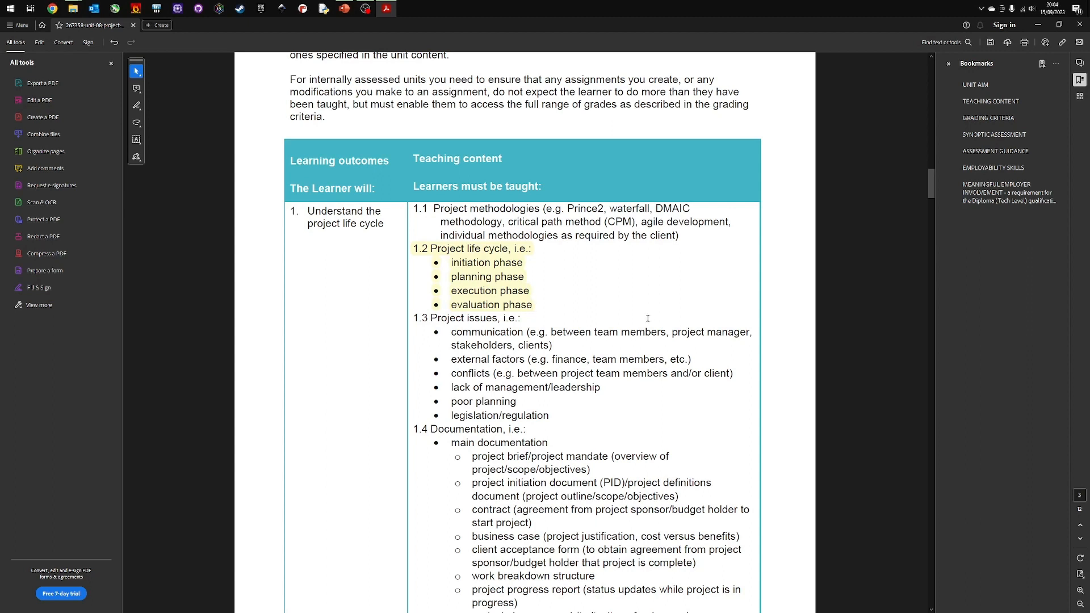
mouse_move(462, 278)
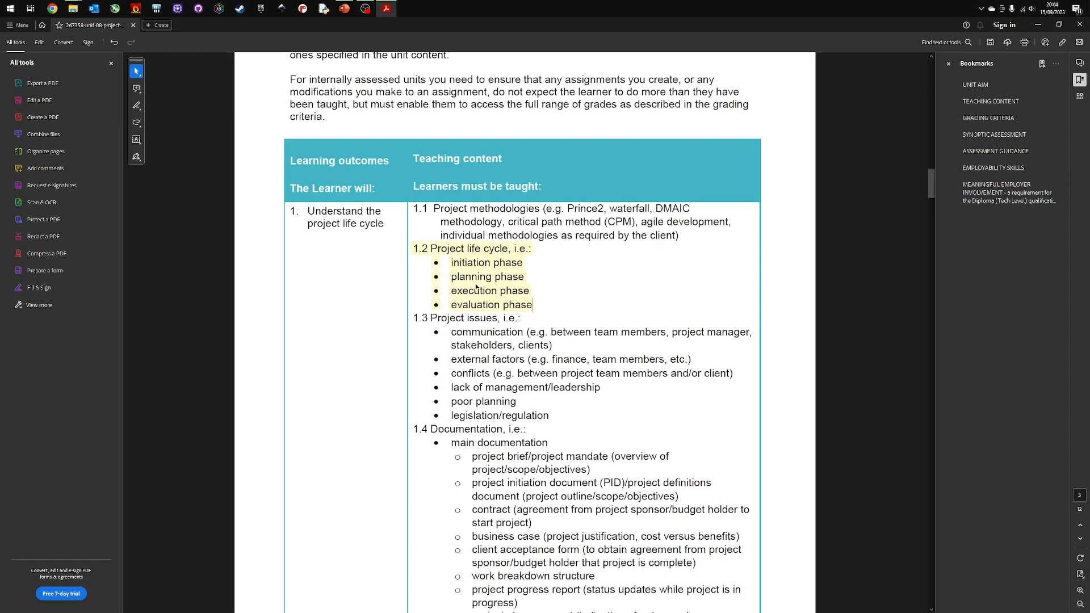
left_click(406, 9)
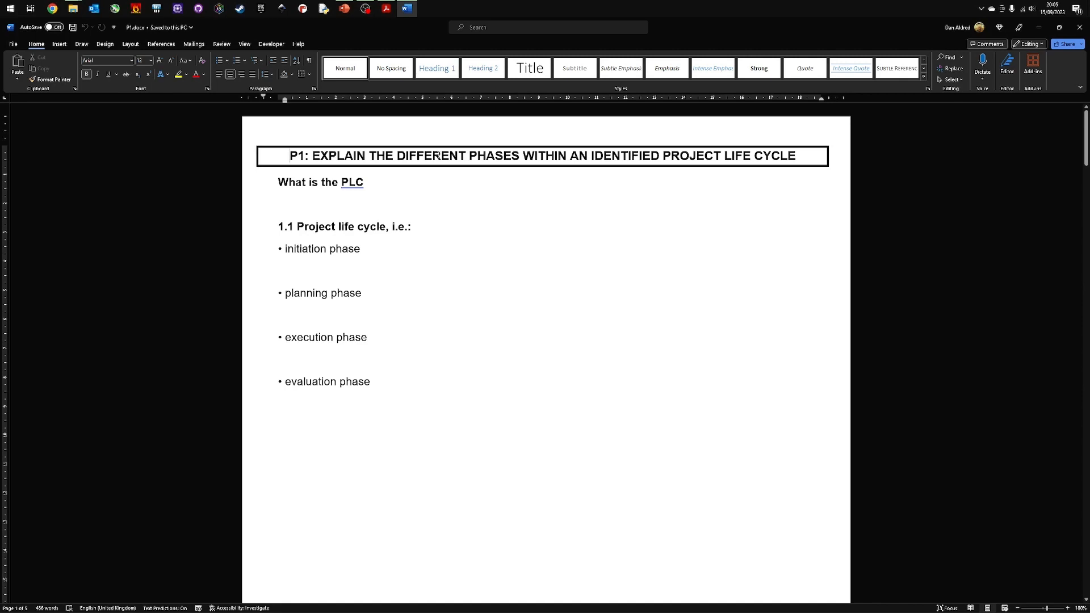
mouse_move(842, 150)
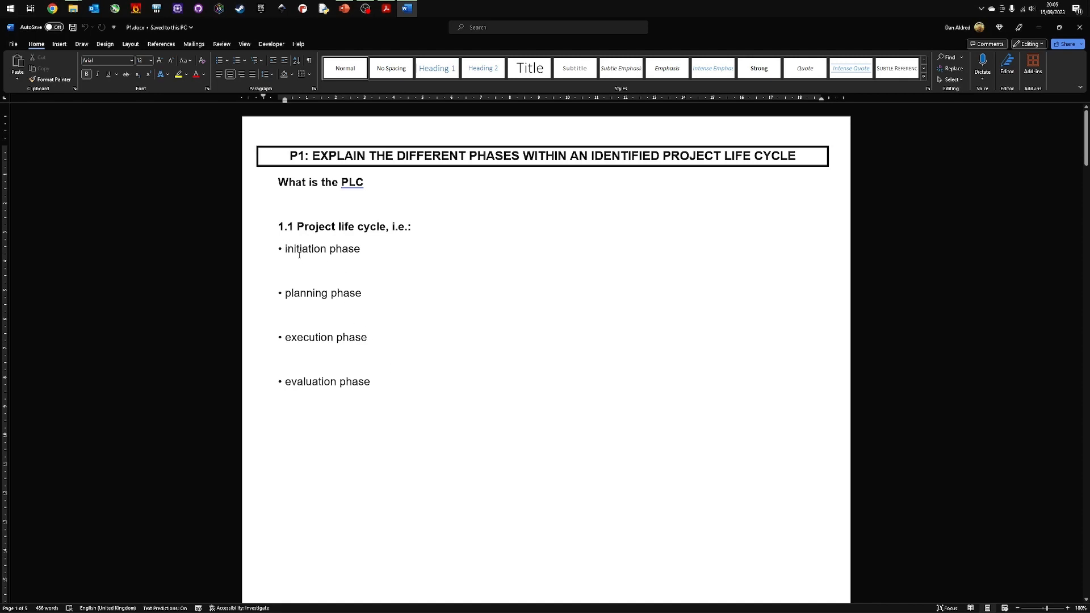
Step: Place the cursor on the empty line below the 'initiation phase' bullet in P1.docx
left_click(292, 203)
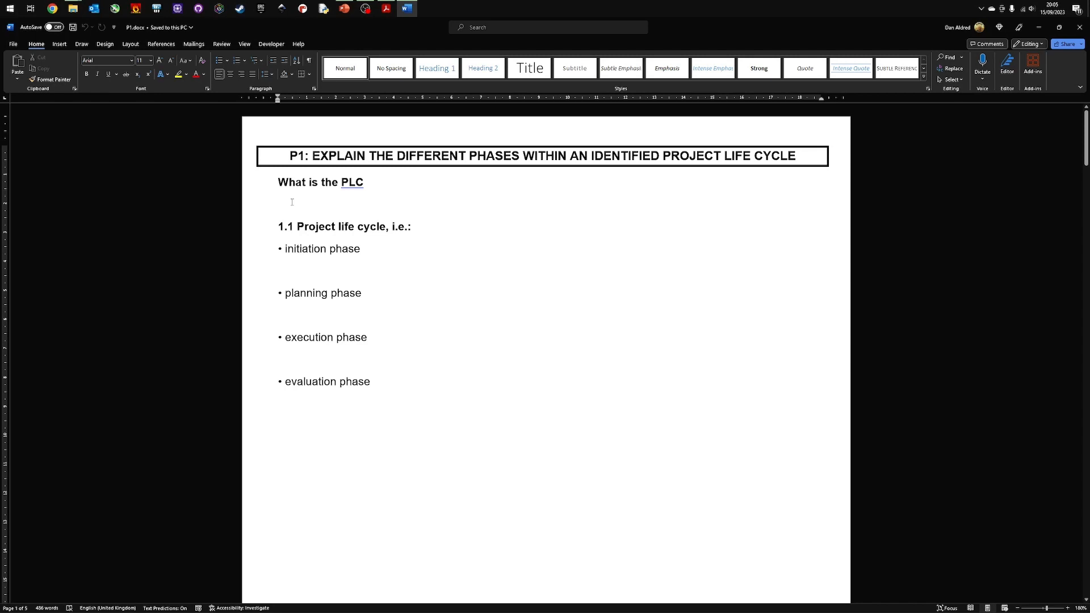
left_click(281, 202)
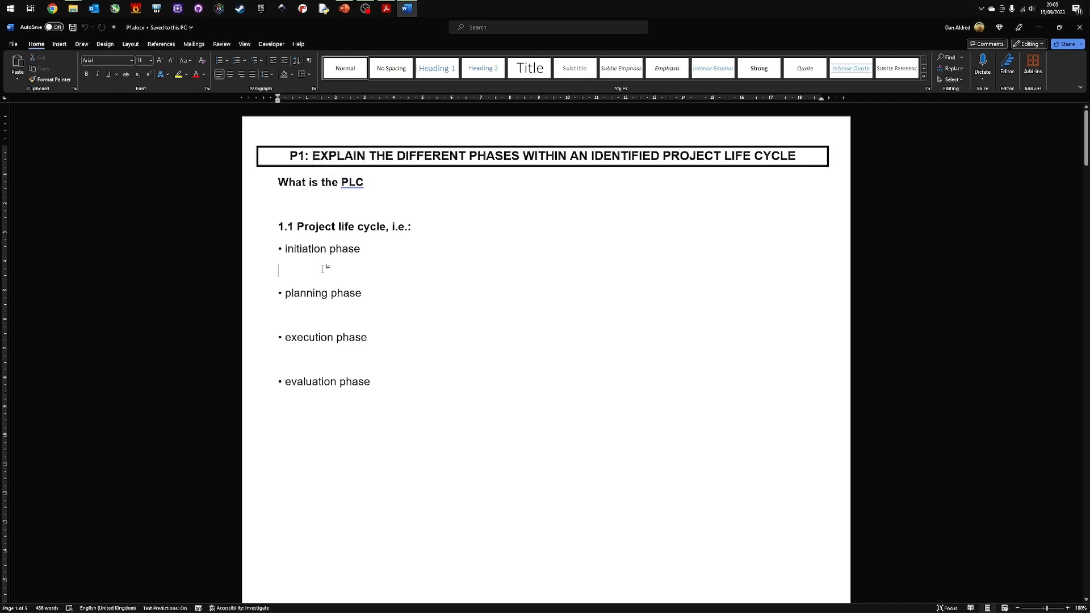
Step: Add 'Description -' and 'Example -' prompt lines beneath the initiation phase bullet
type("exam")
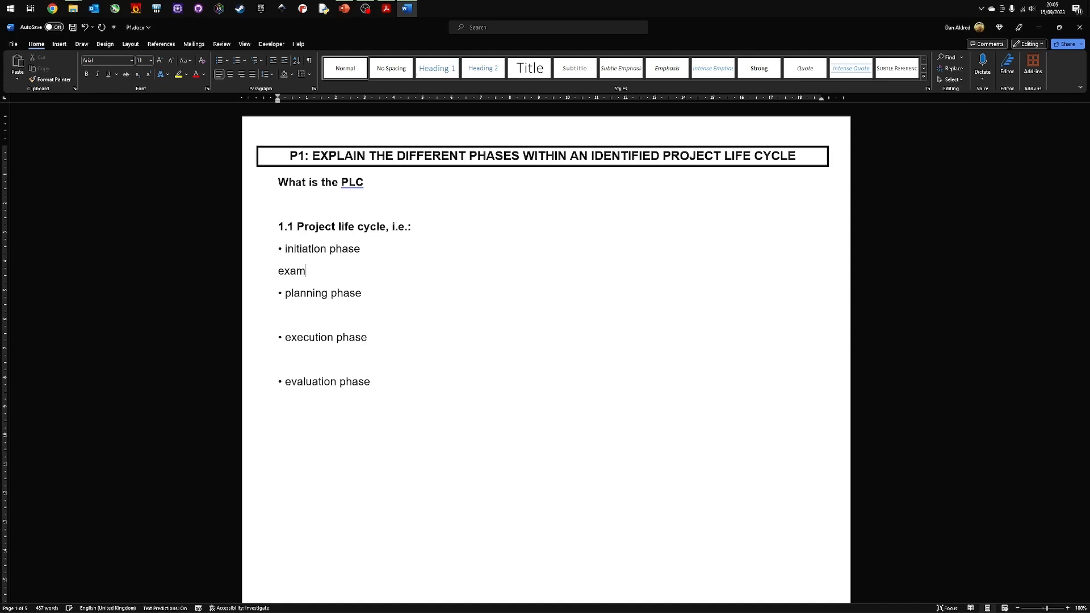
type("Example -")
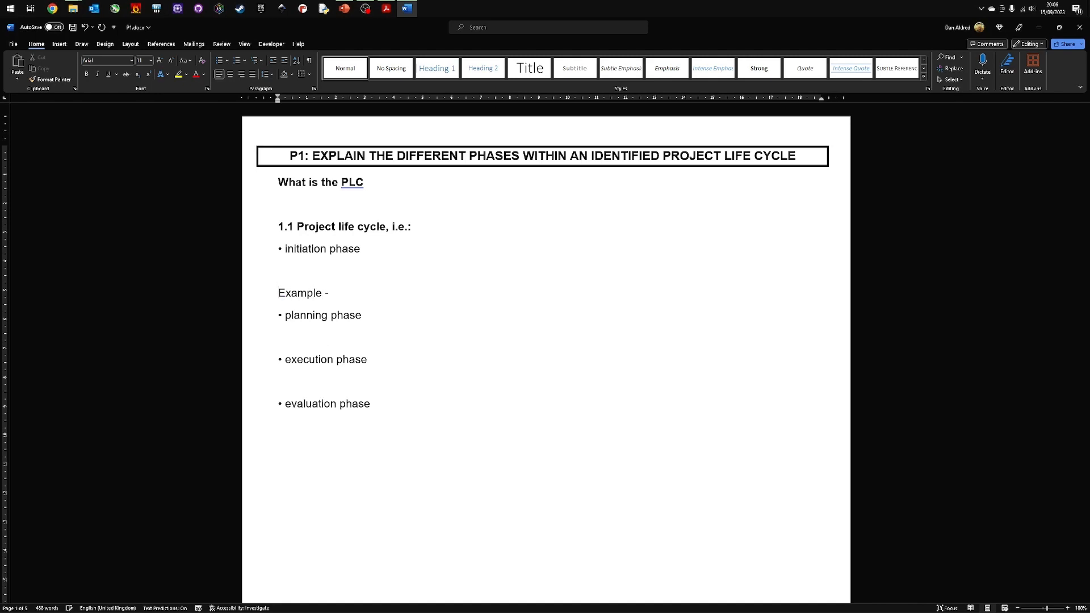
type("descripti")
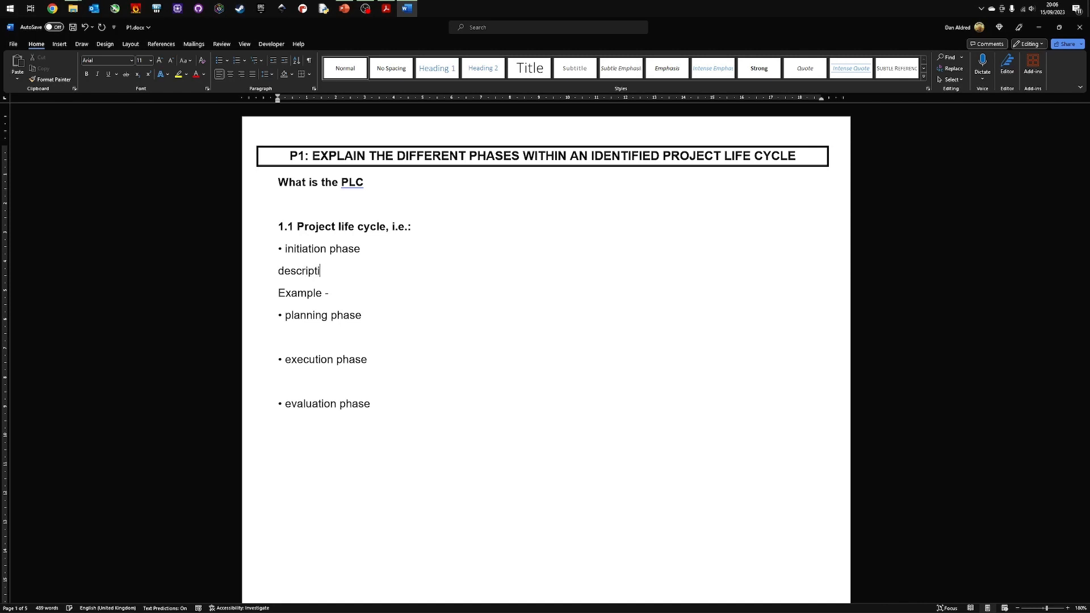
type("on")
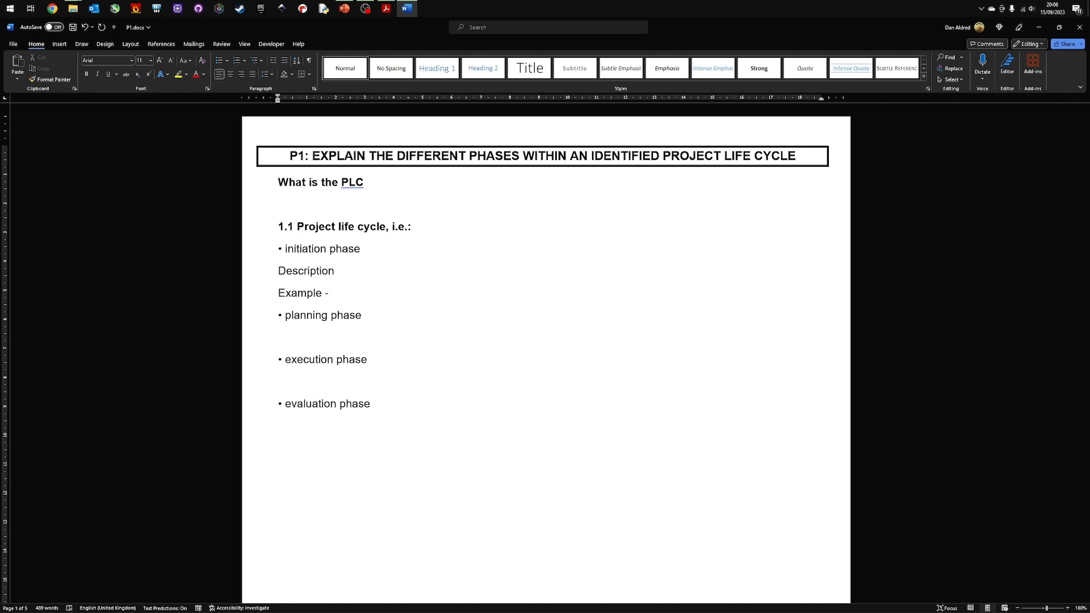
type("-")
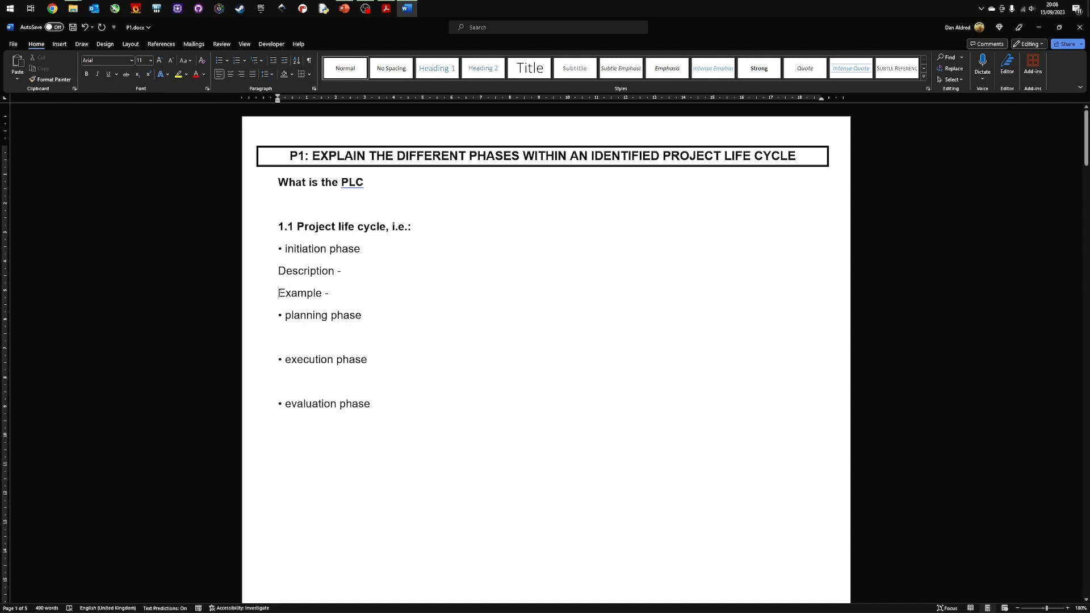
Step: Check the Example line and switch to the Lucidchart article in Chrome
double_click(300, 293)
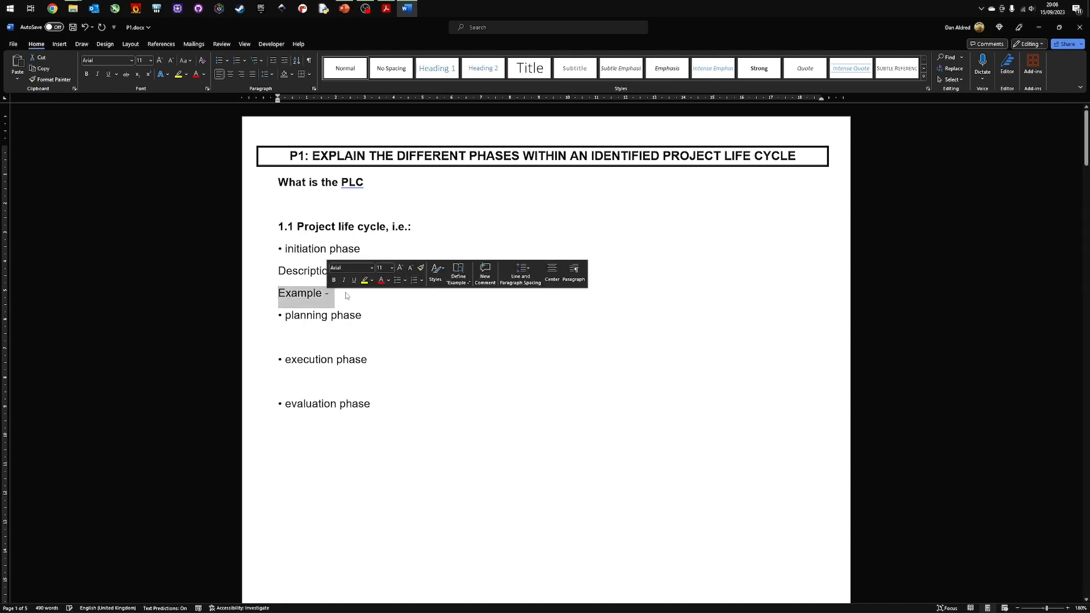
left_click(343, 293)
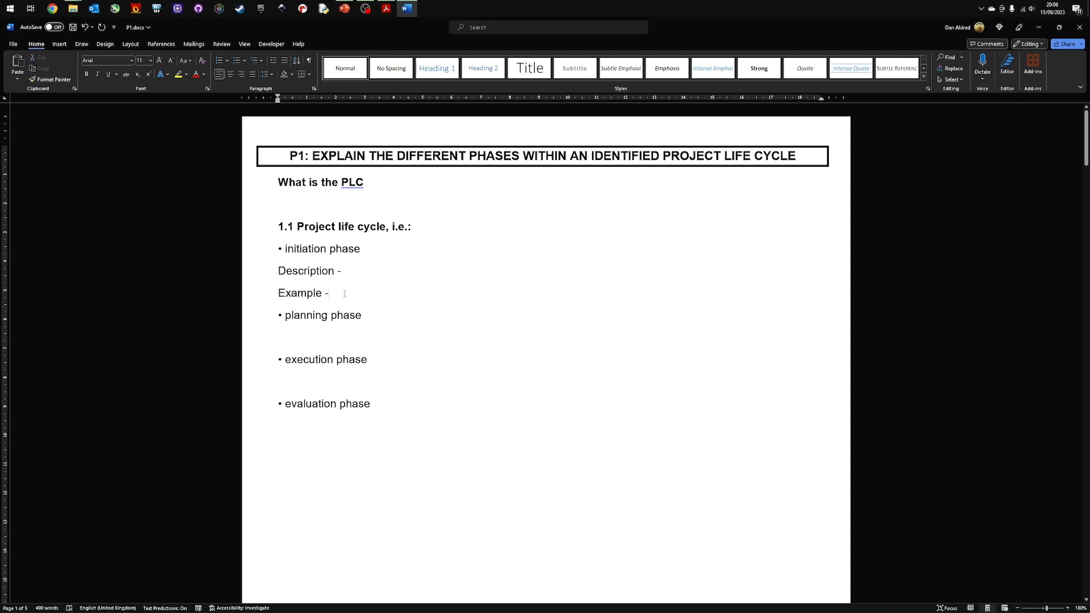
left_click(331, 293)
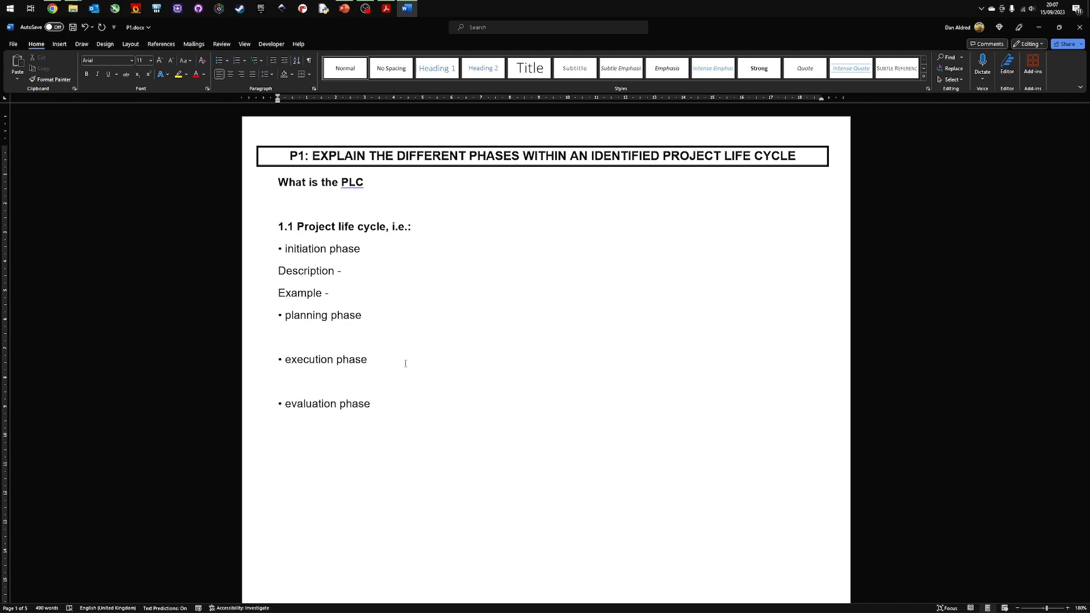
left_click(330, 293)
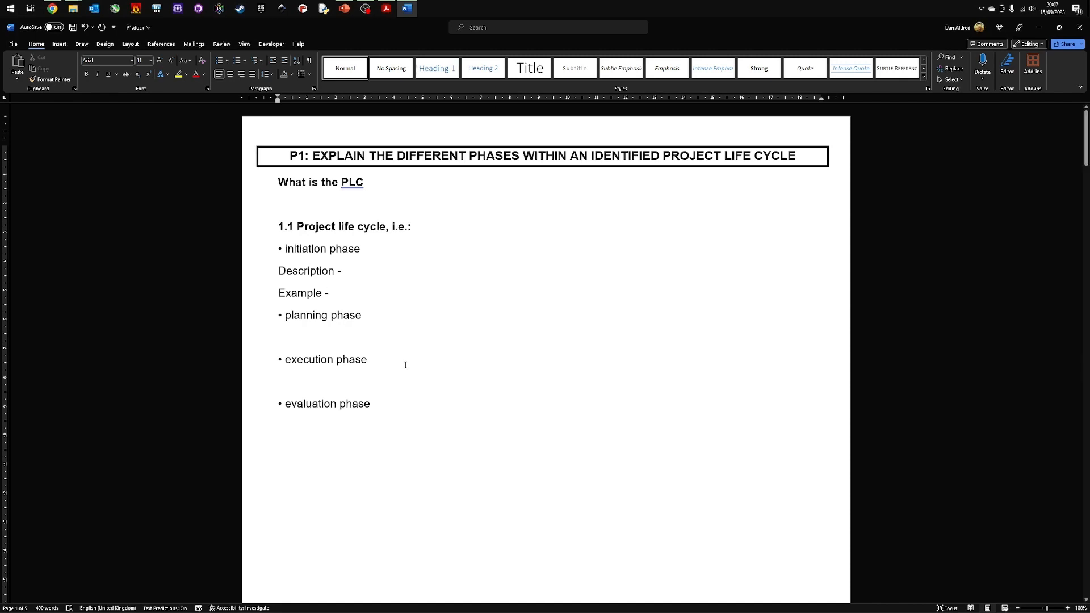
left_click(330, 293)
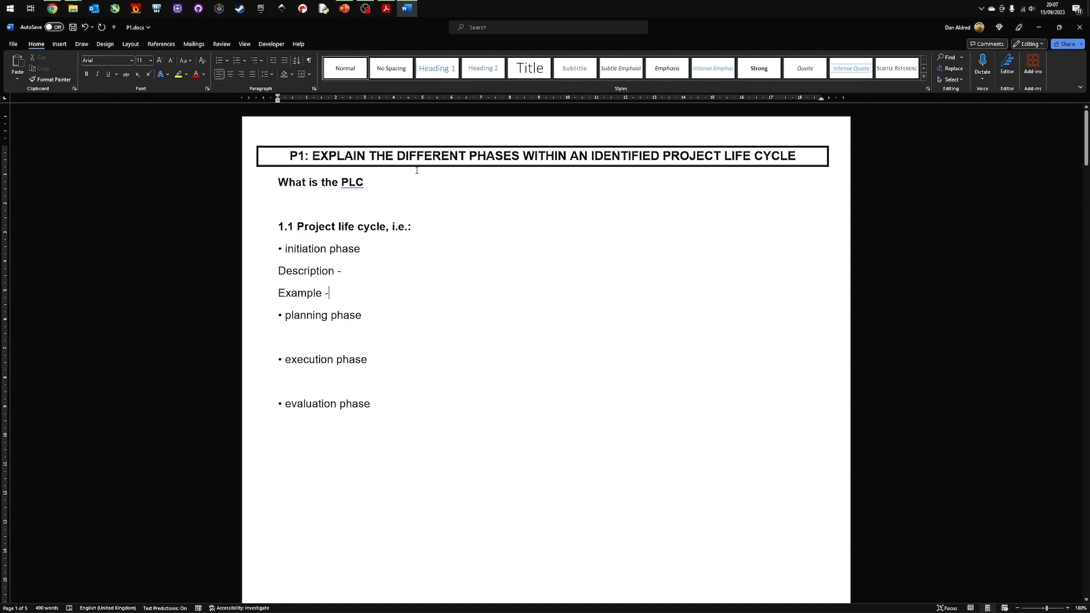
mouse_move(305, 241)
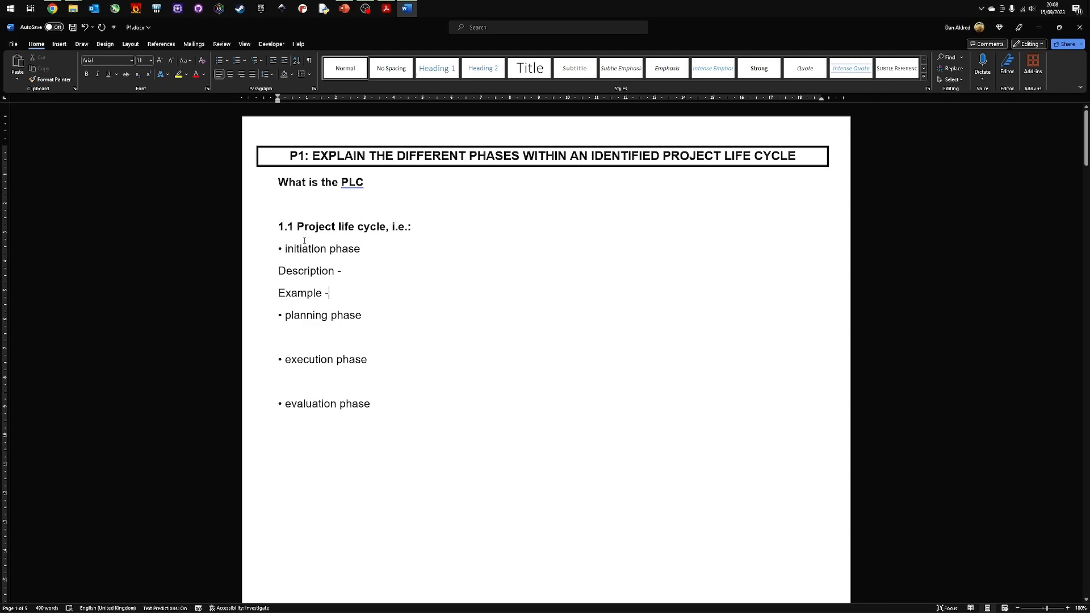
left_click(52, 8)
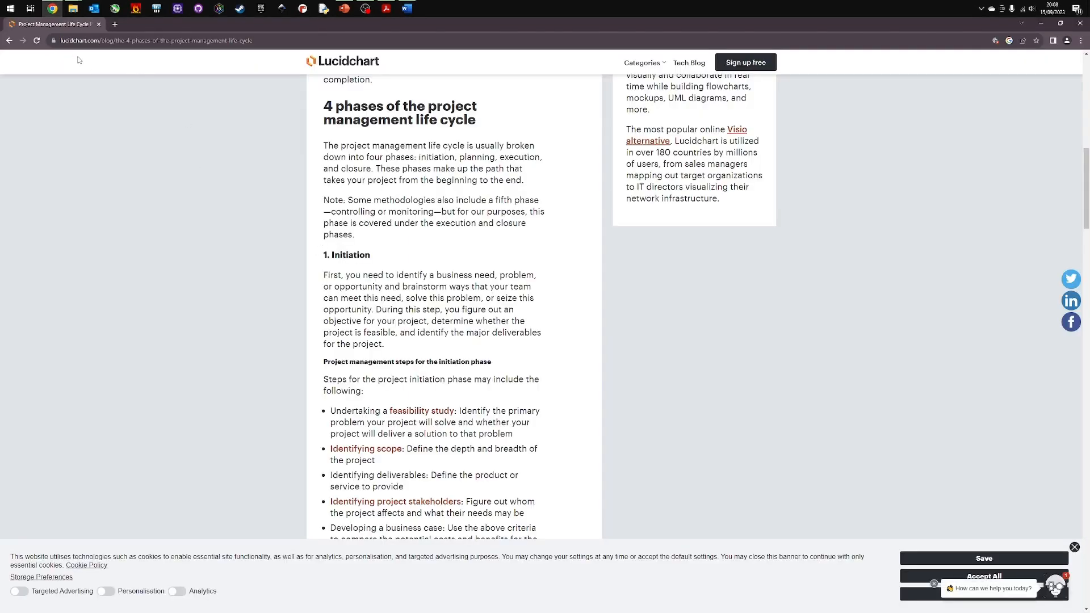
mouse_move(323, 263)
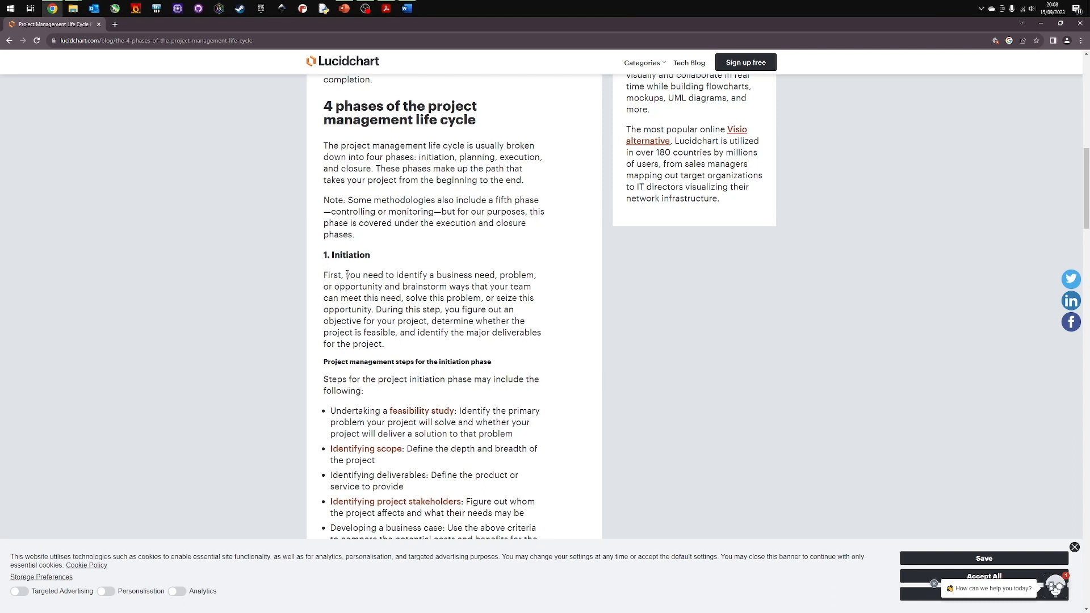
mouse_move(307, 287)
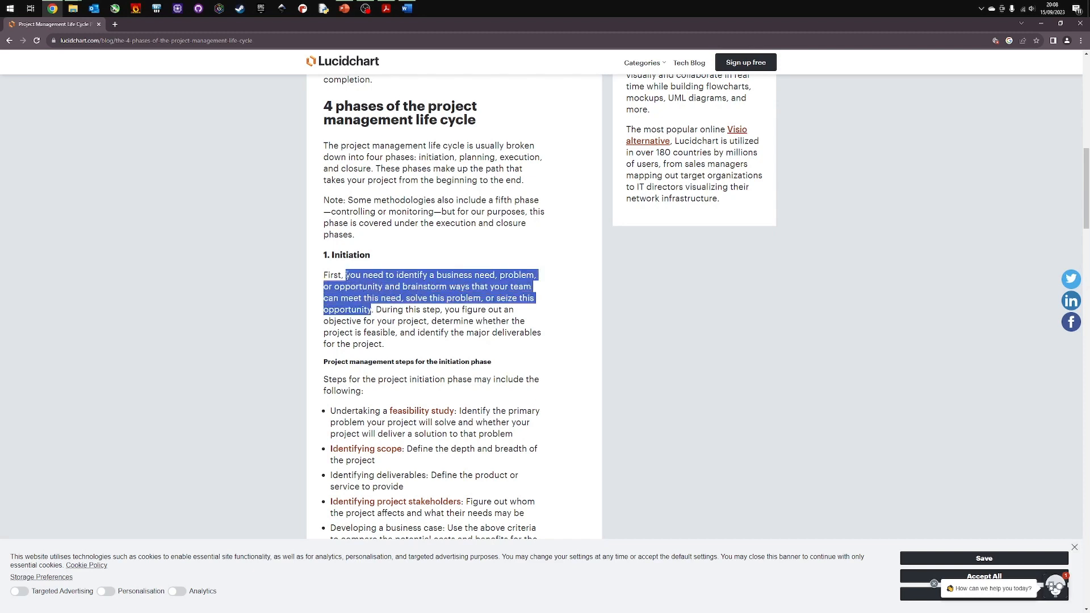
mouse_move(396, 12)
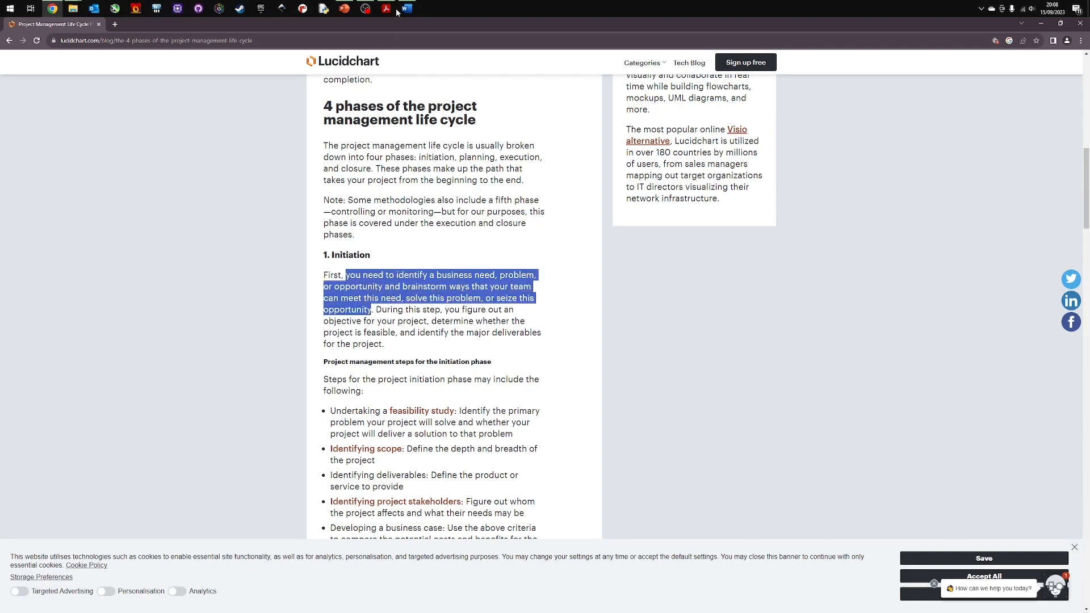
Step: Return to the Word document with the copied initiation-phase definition
left_click(407, 8)
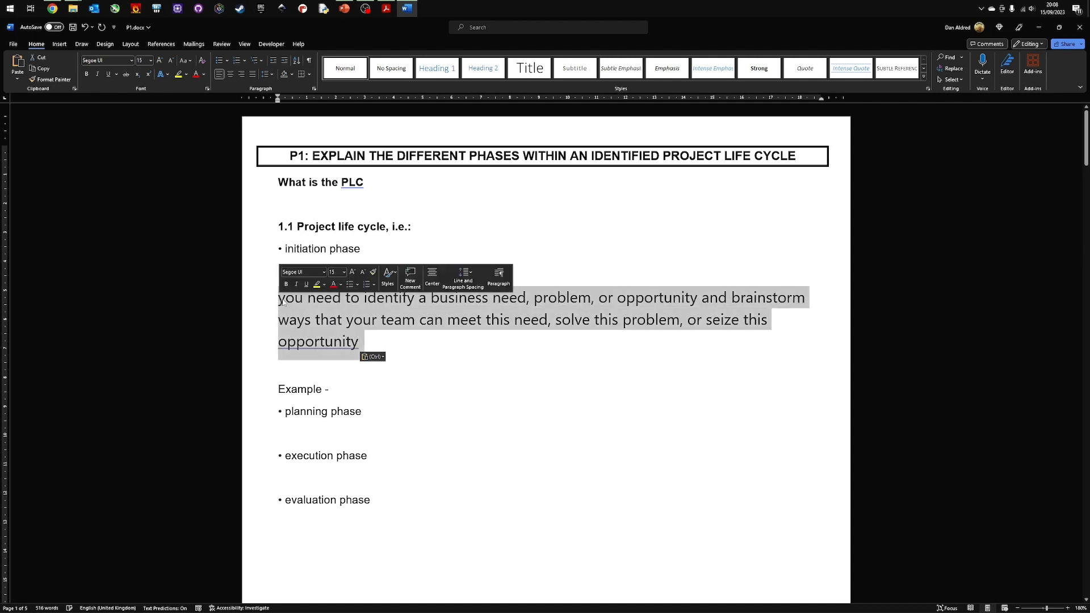
Step: Apply Keep Text Only so the pasted definition matches the document's plain Arial text
right_click(334, 320)
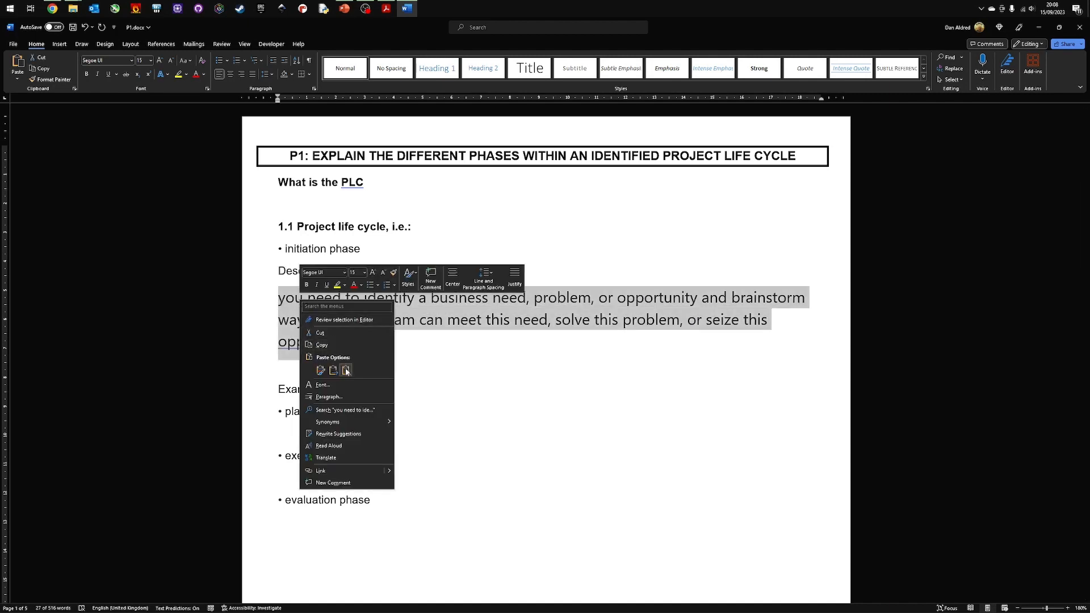
left_click(345, 371)
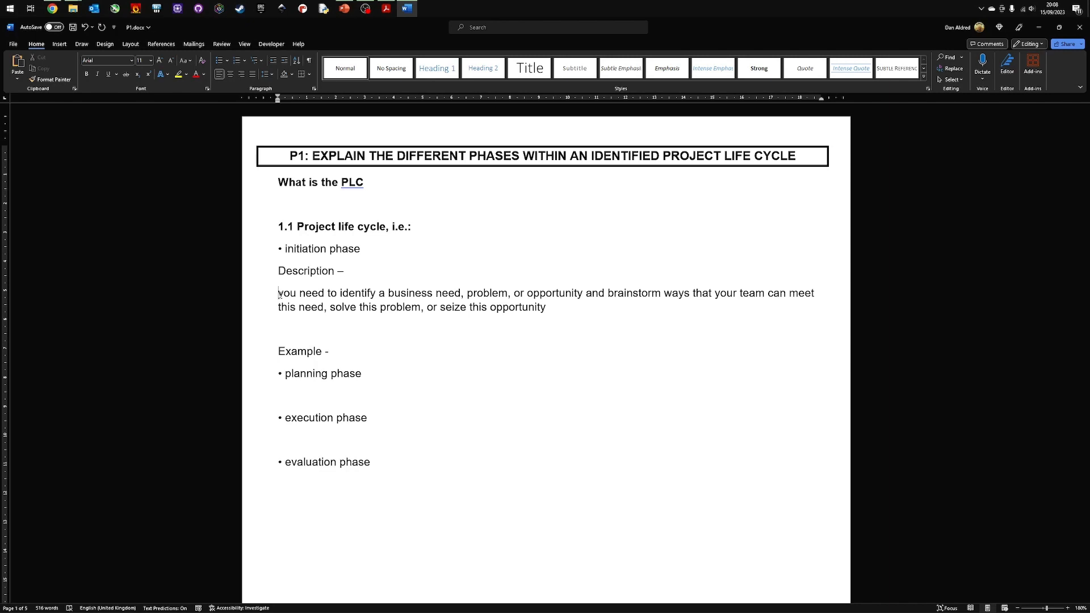
Step: Reword the definition as 'This phase has been described as' followed by the quoted text
type("This phase has been")
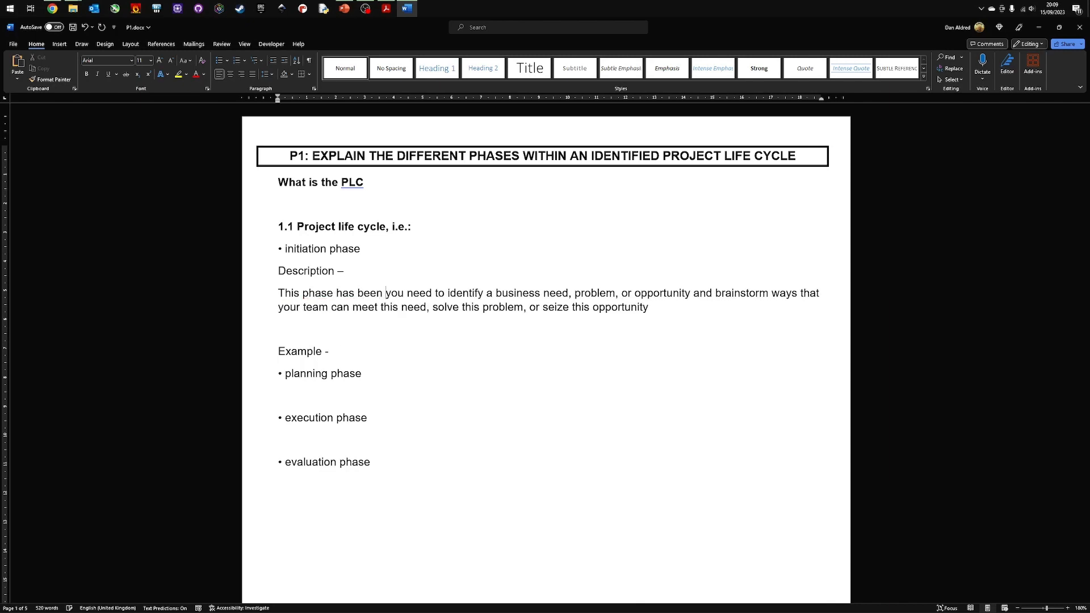
type("descri")
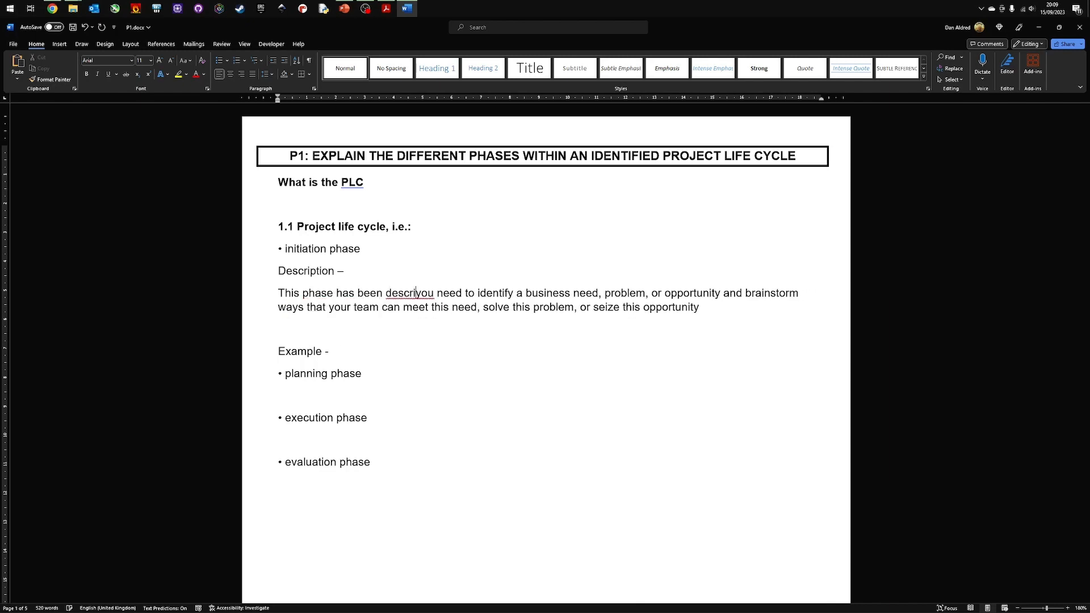
type("described as")
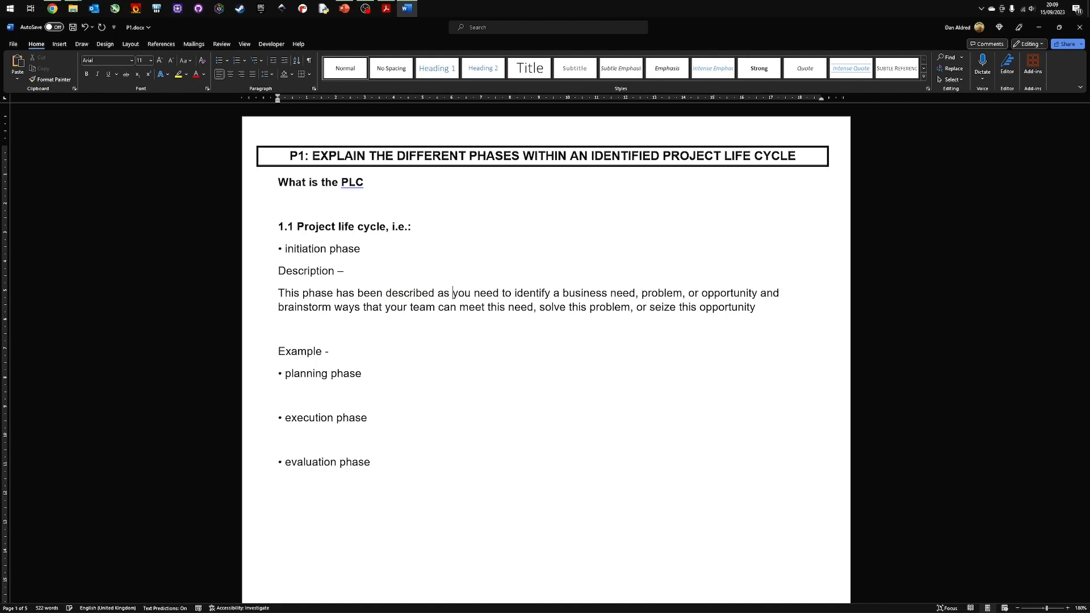
key("Backspace")
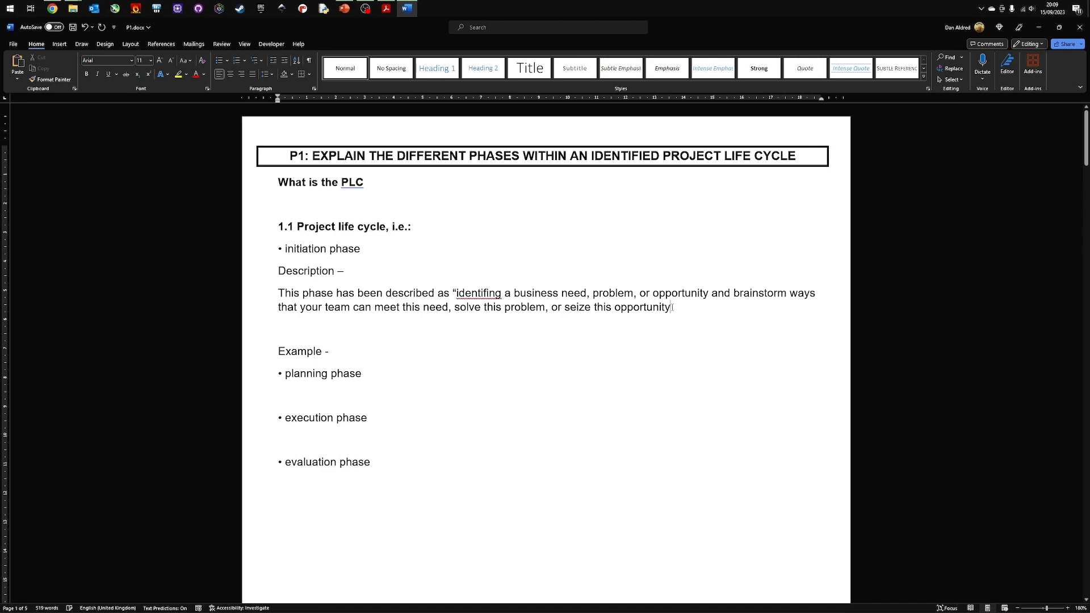
type("\"")
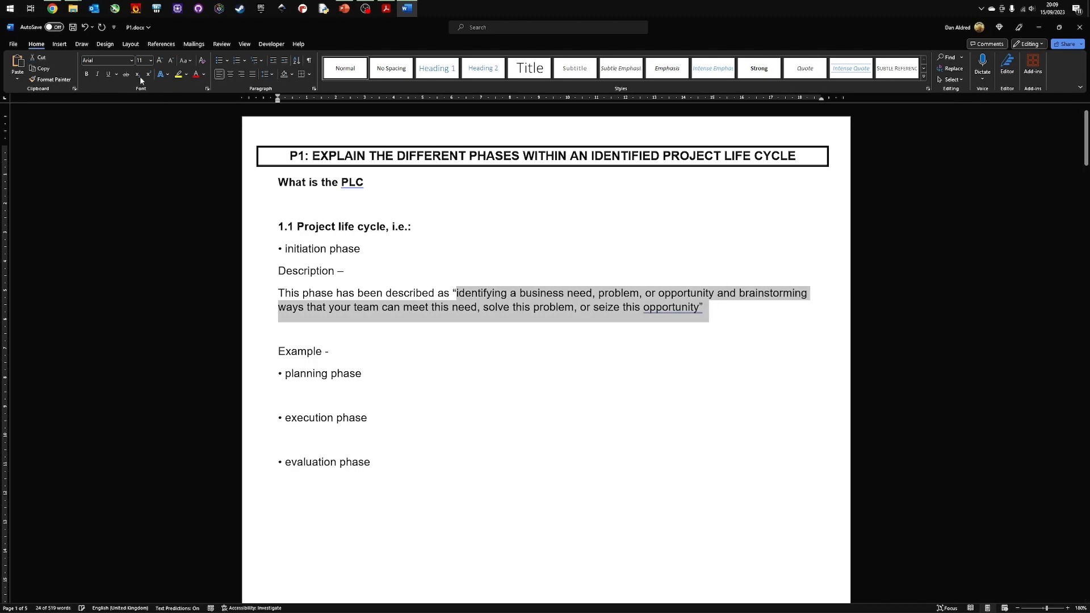
Step: Copy the Lucidchart article's web address from Chrome and return to Word
left_click(52, 8)
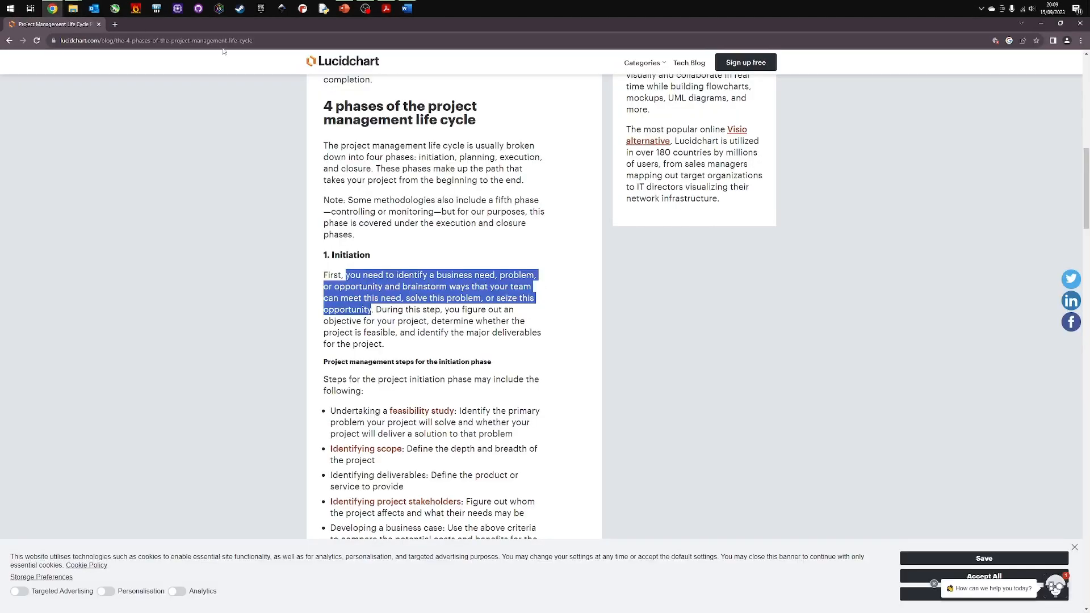
left_click(154, 41)
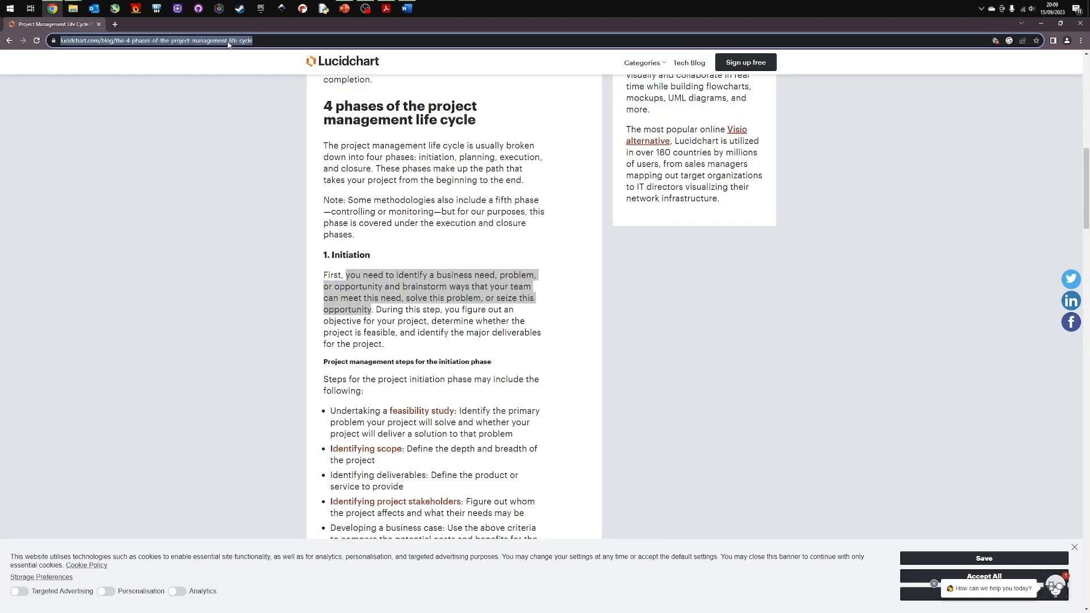
right_click(154, 40)
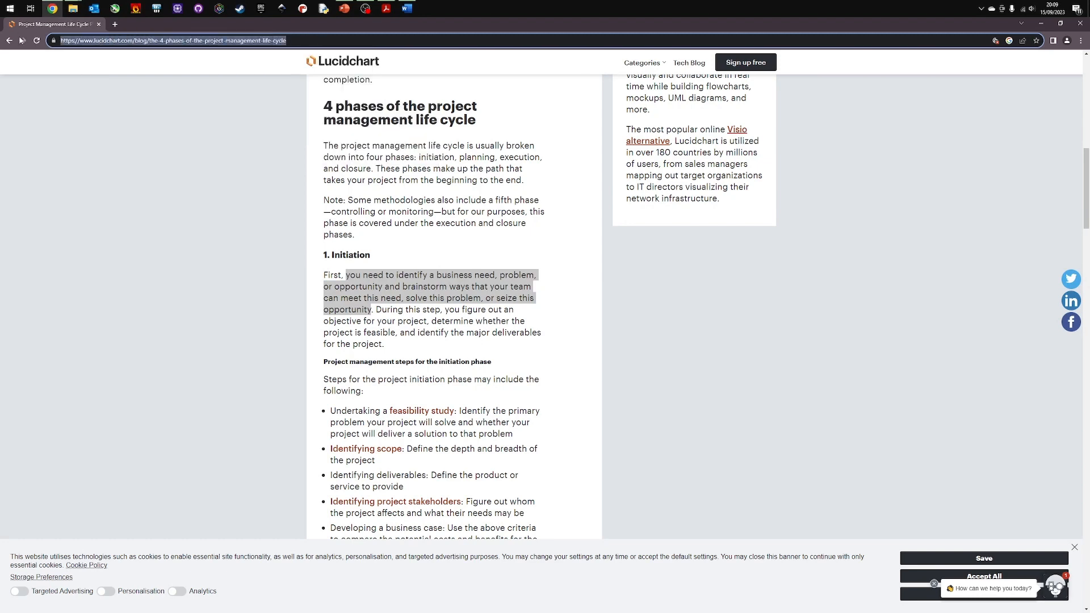
left_click(406, 8)
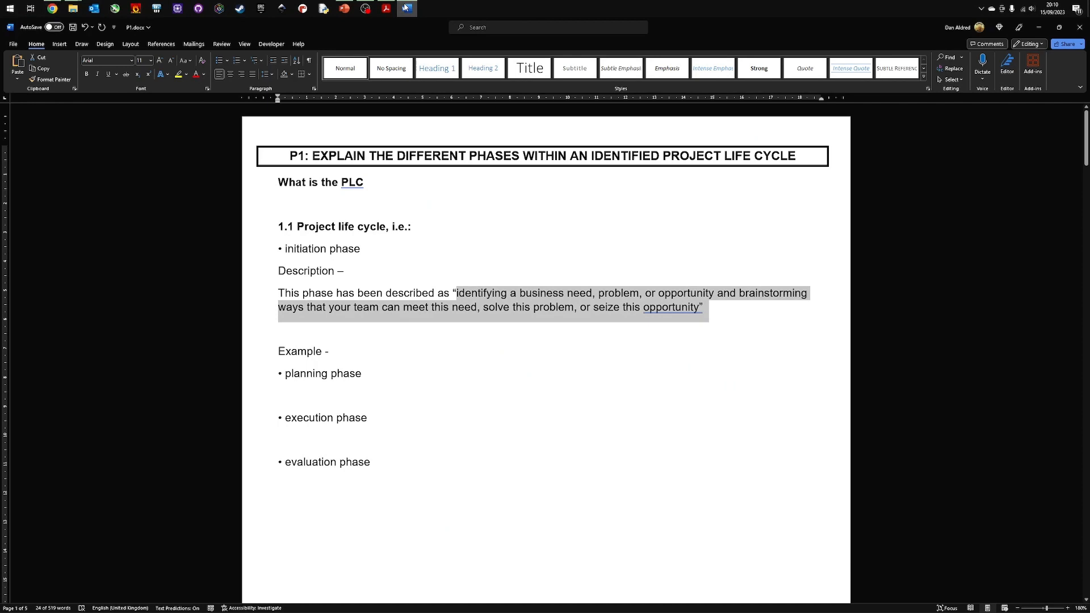
left_click(706, 308)
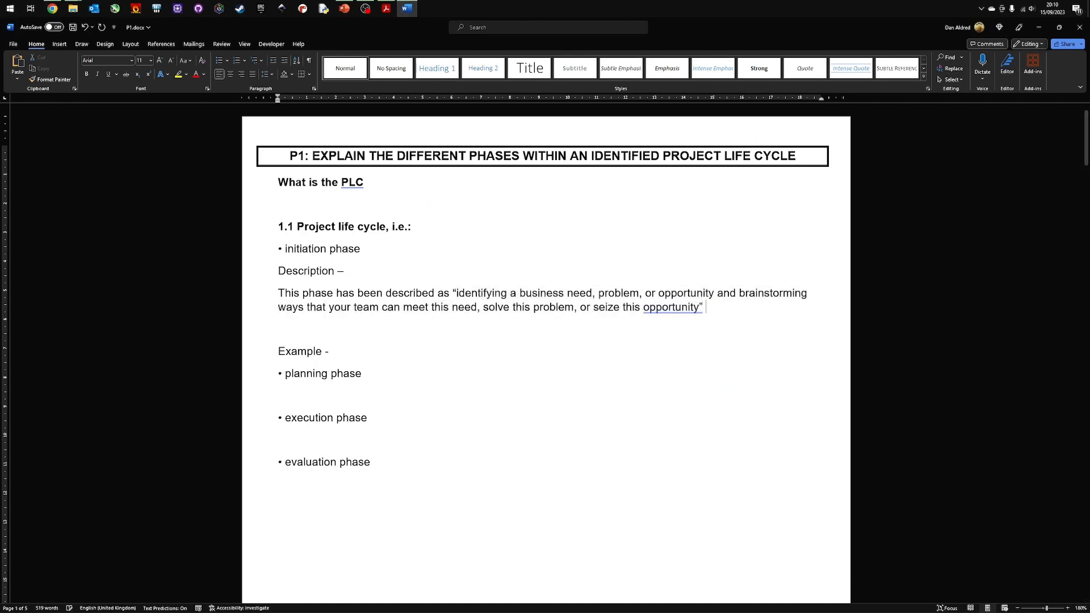
type("(Ref")
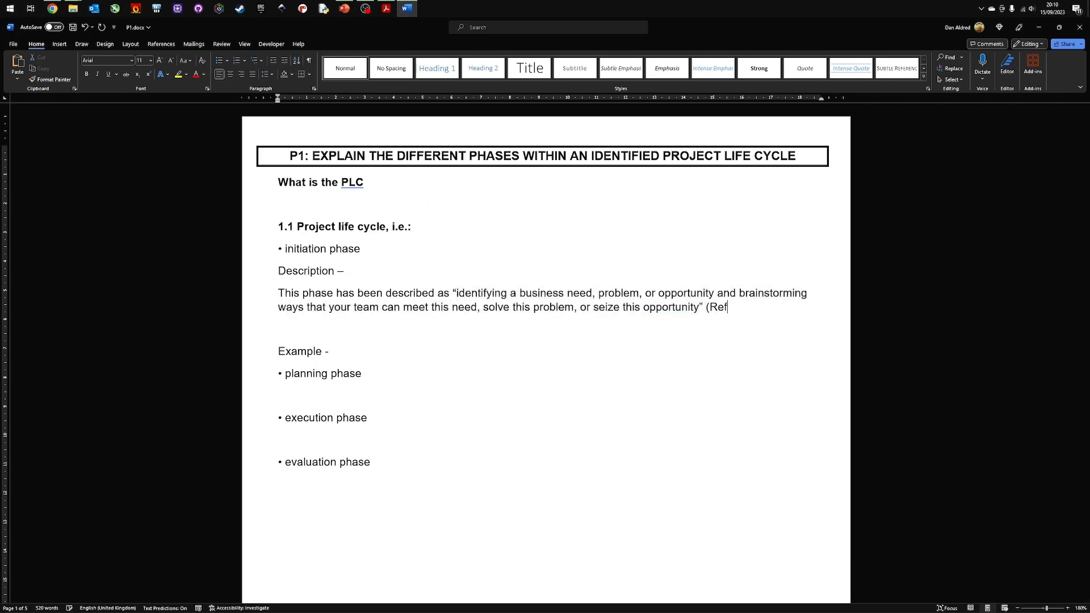
type("https://www.lucidchart.com/blog/the-4-phases-of-the-project-management-life-cycle")
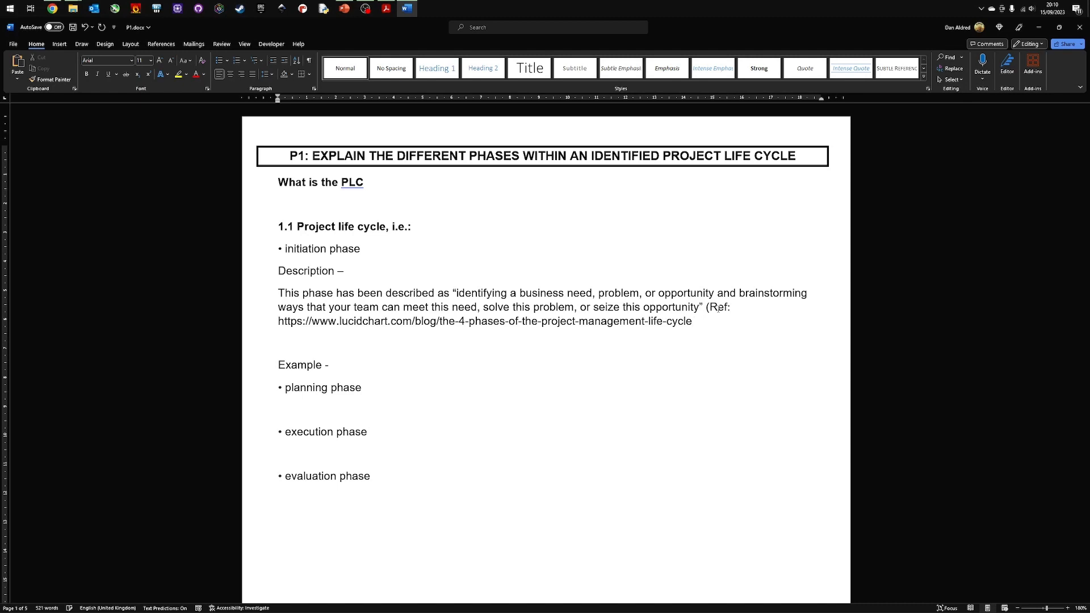
left_click(695, 321)
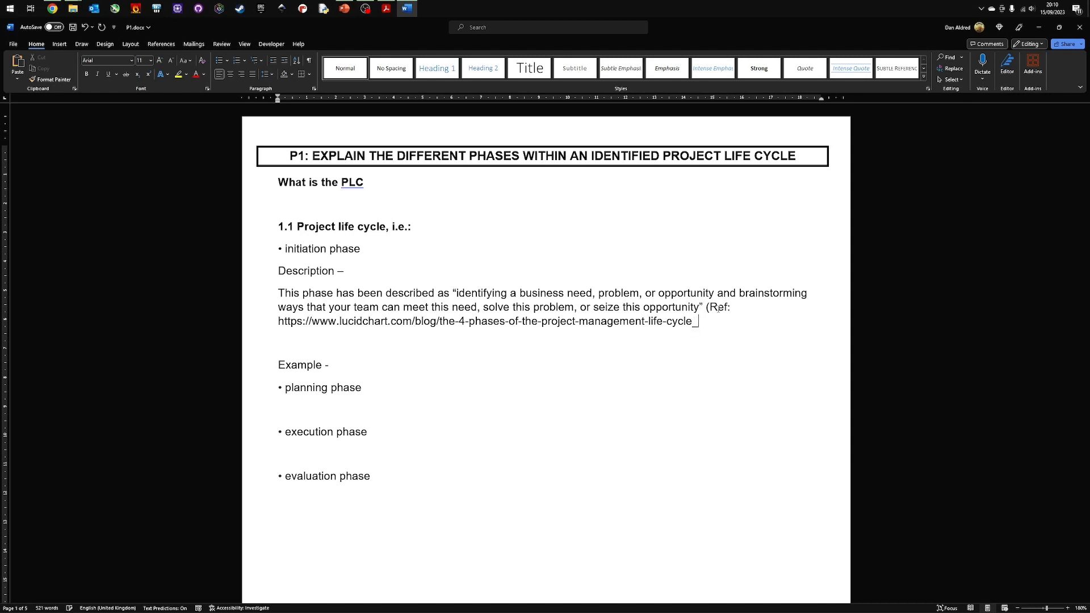
type(")")
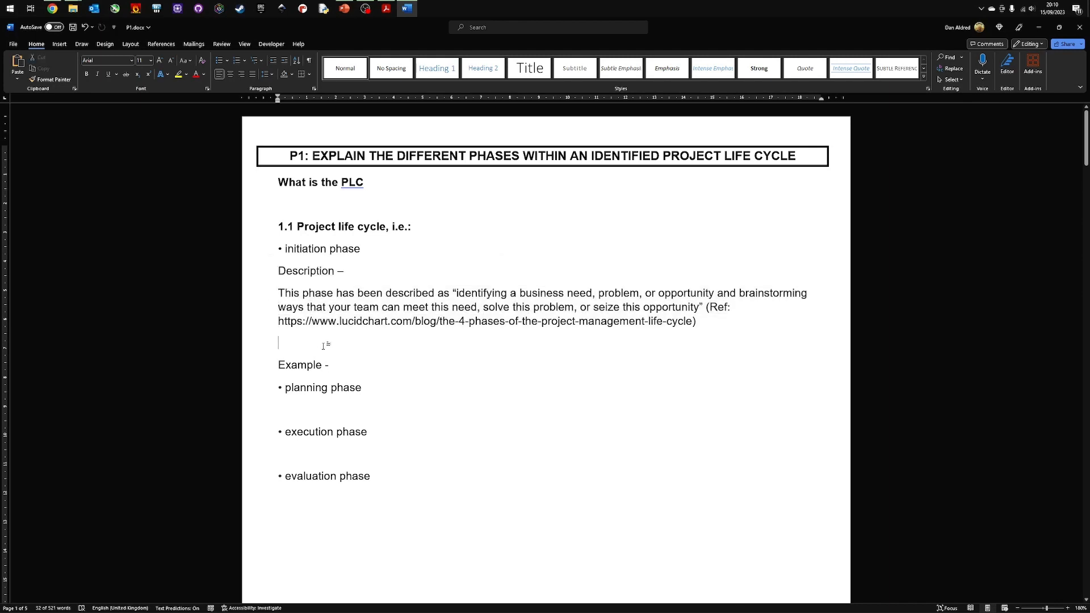
Step: Paste a second referenced definition introduced by 'Lucid chart states that this phases is,'
key("ctrl+v")
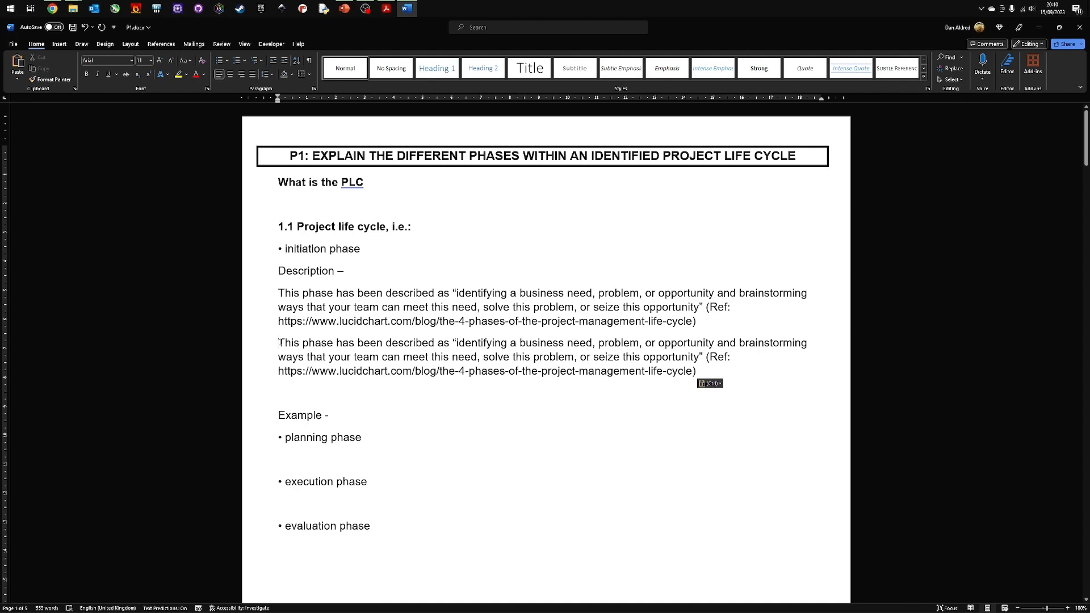
type("Lucid")
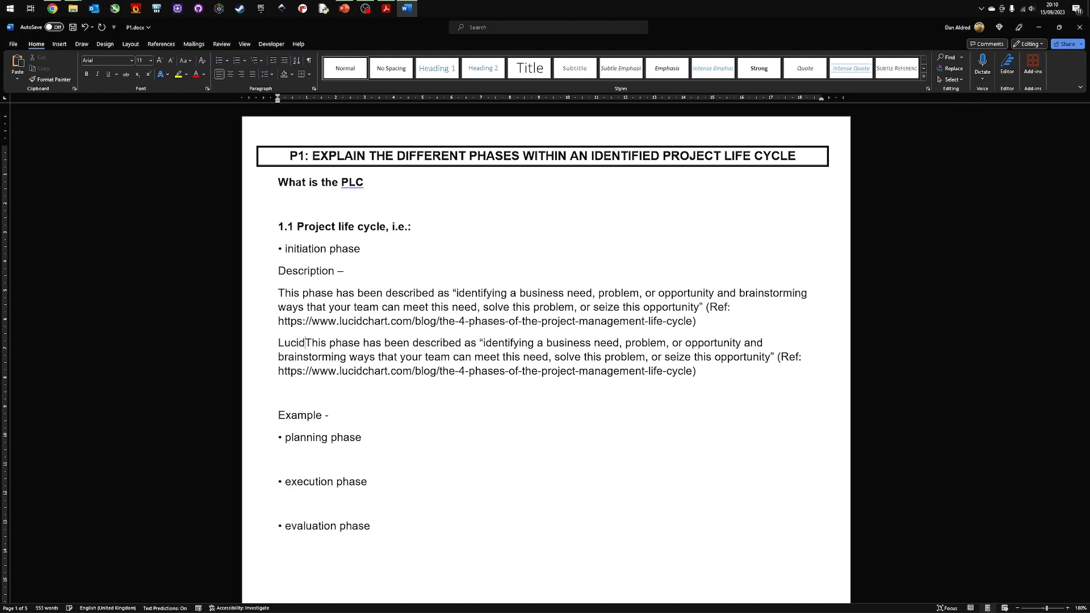
type("chart state sthat t")
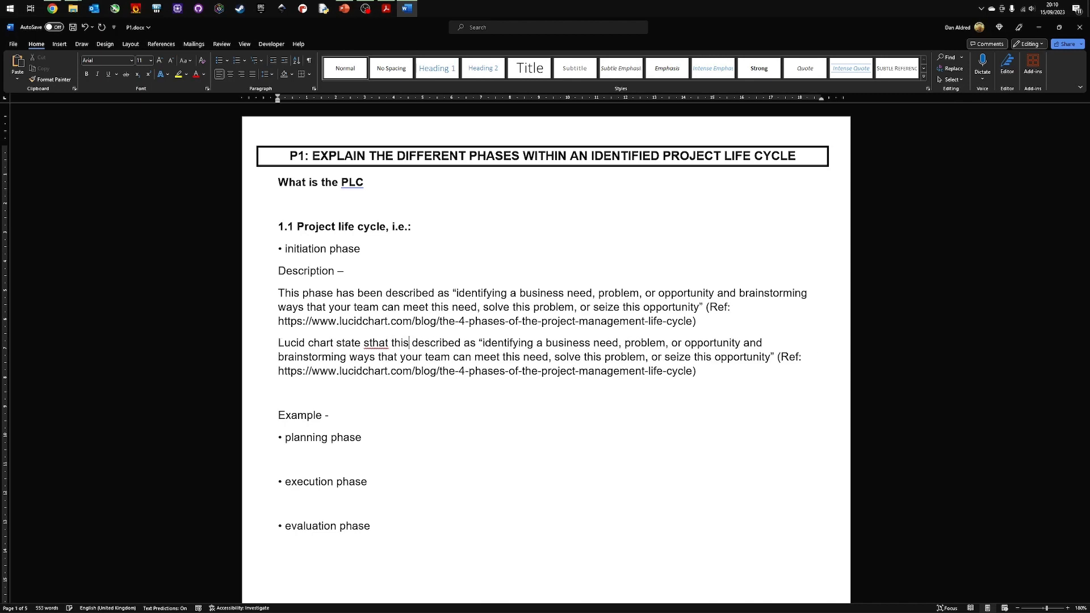
type("phases is")
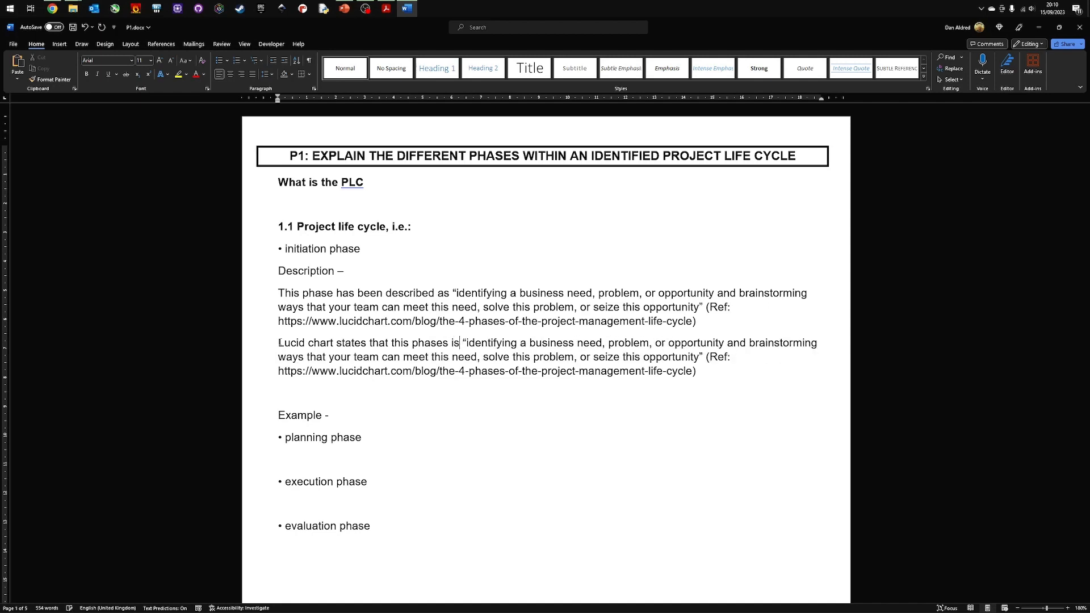
type(",")
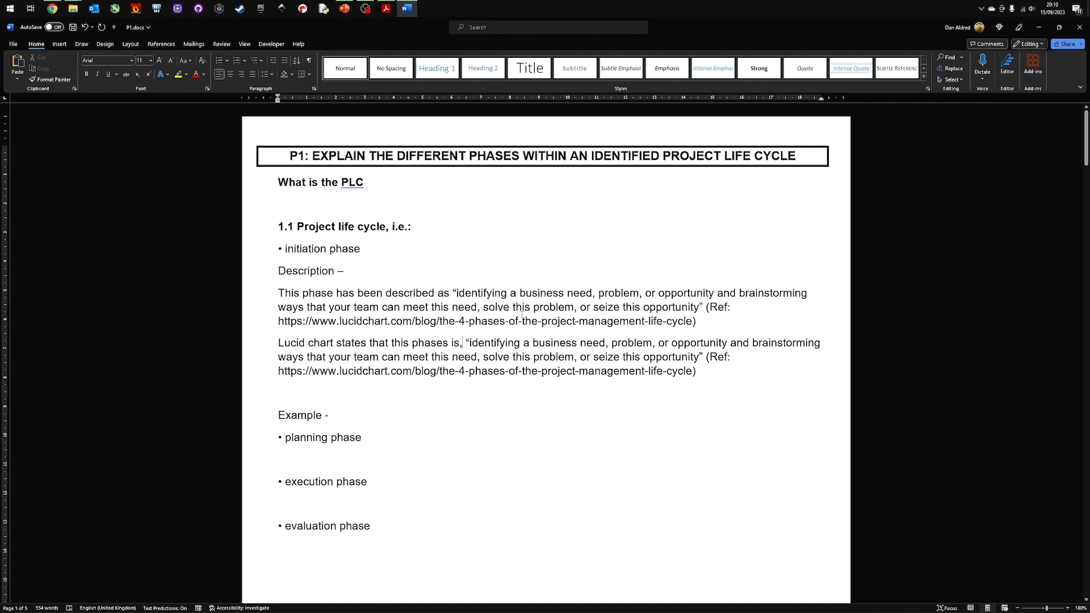
mouse_move(363, 286)
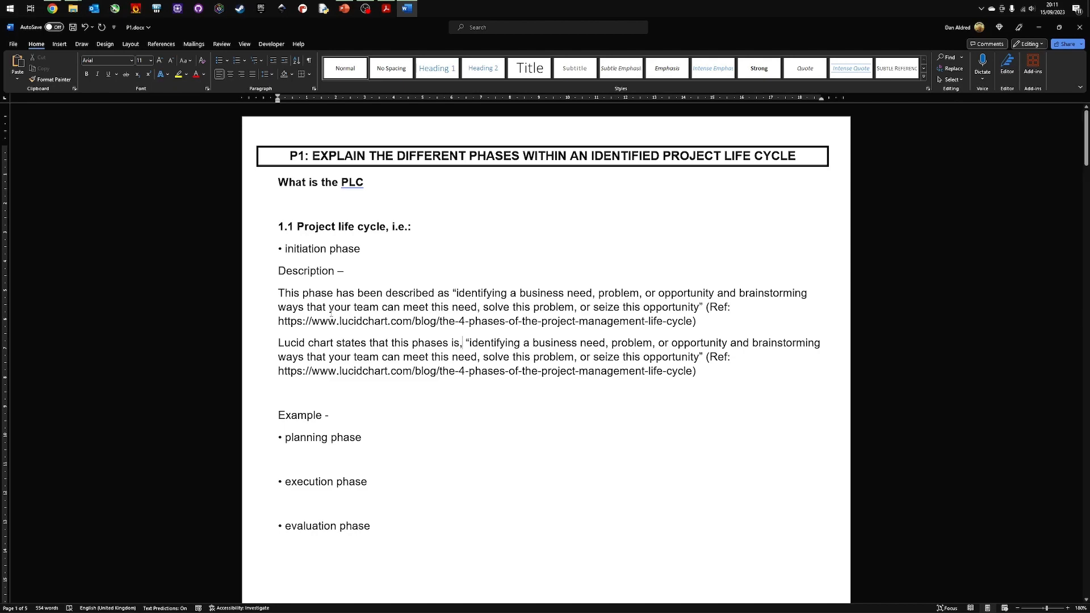
Step: Switch to example.pdf in Acrobat showing the P1 Initiation phase
left_click(385, 8)
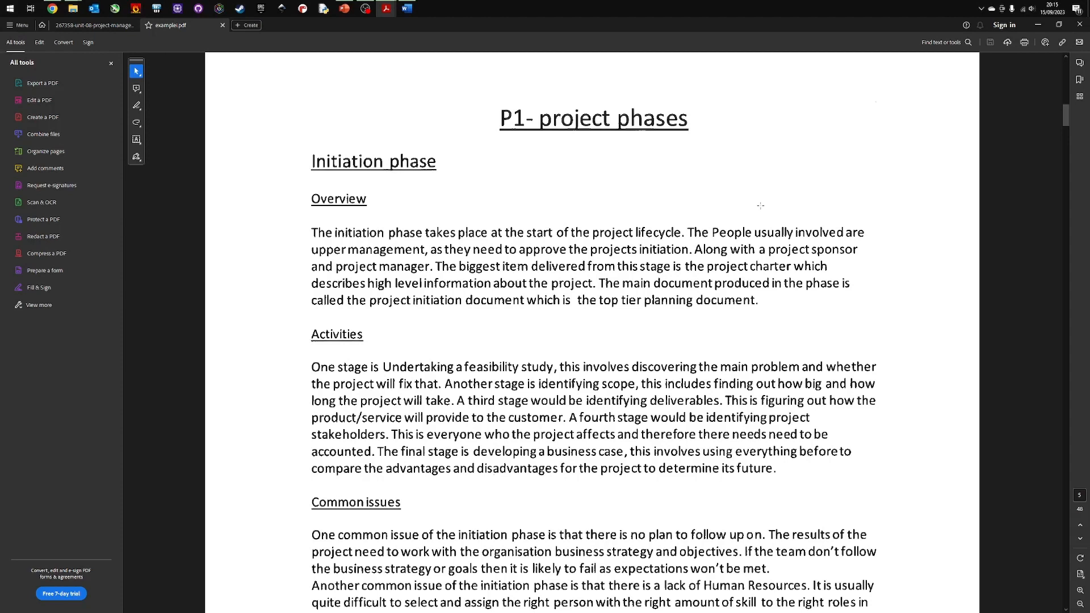
mouse_move(359, 216)
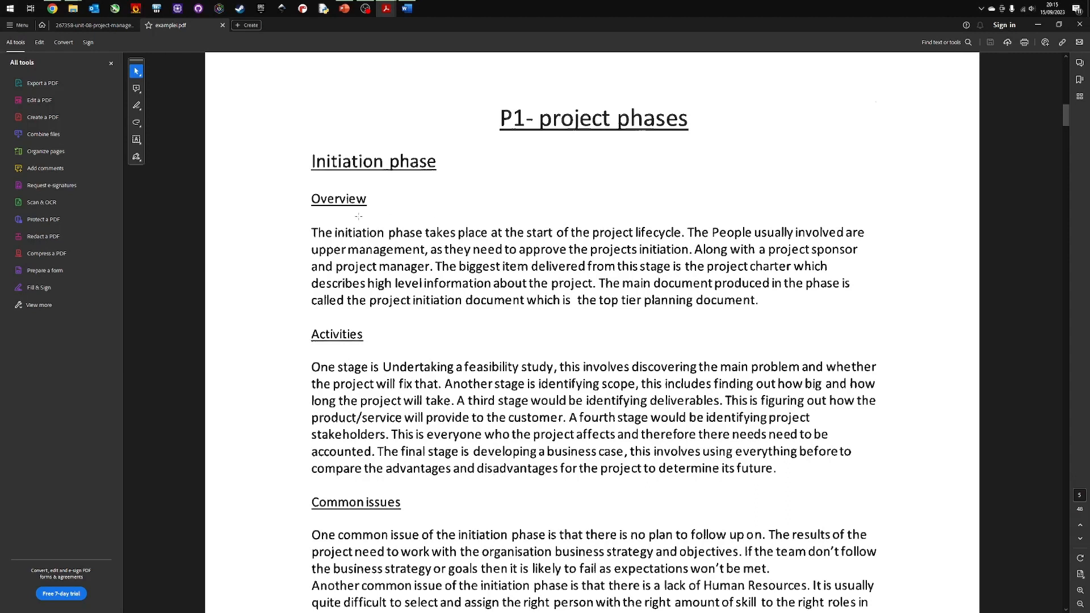
mouse_move(311, 226)
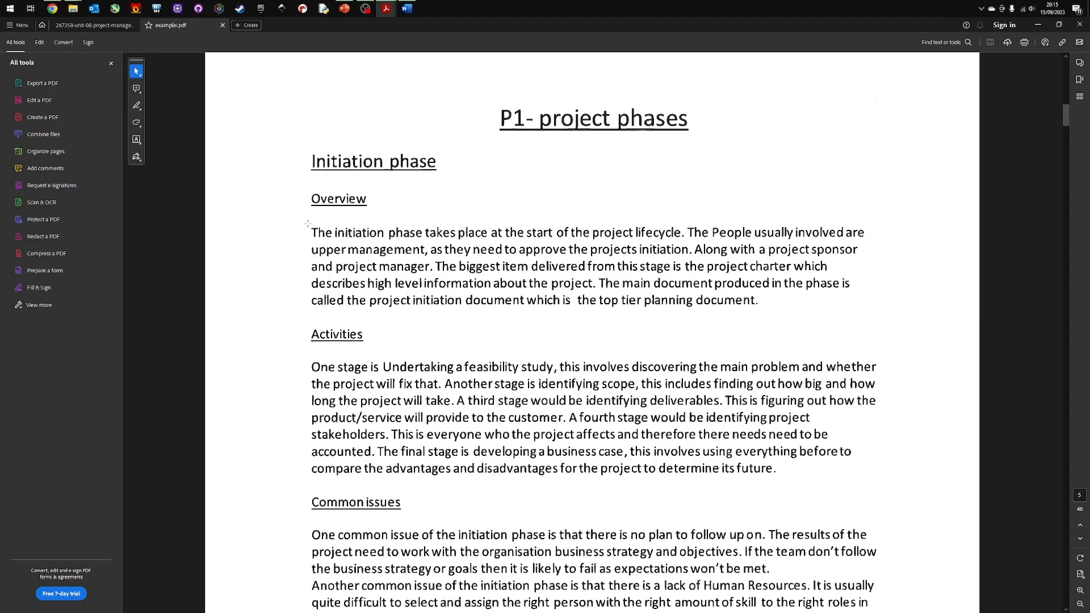
mouse_move(707, 189)
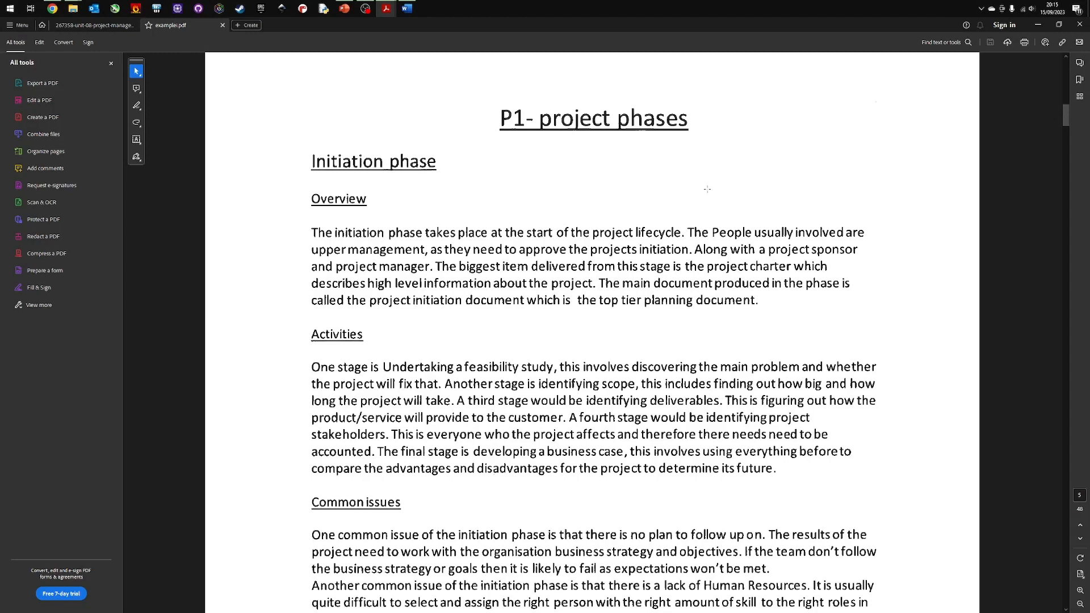
mouse_move(1066, 115)
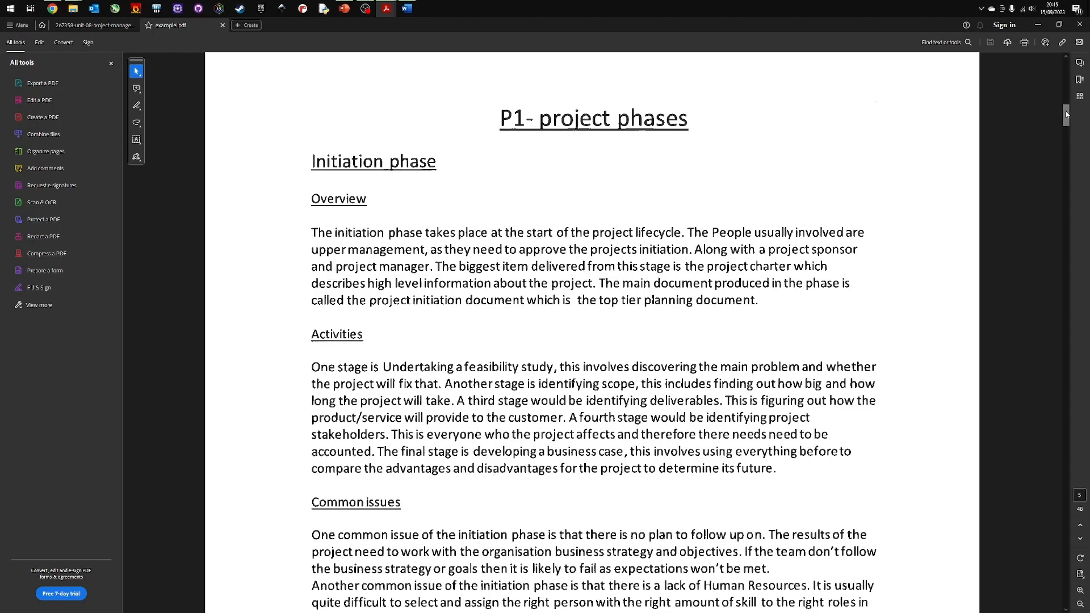
mouse_move(336, 196)
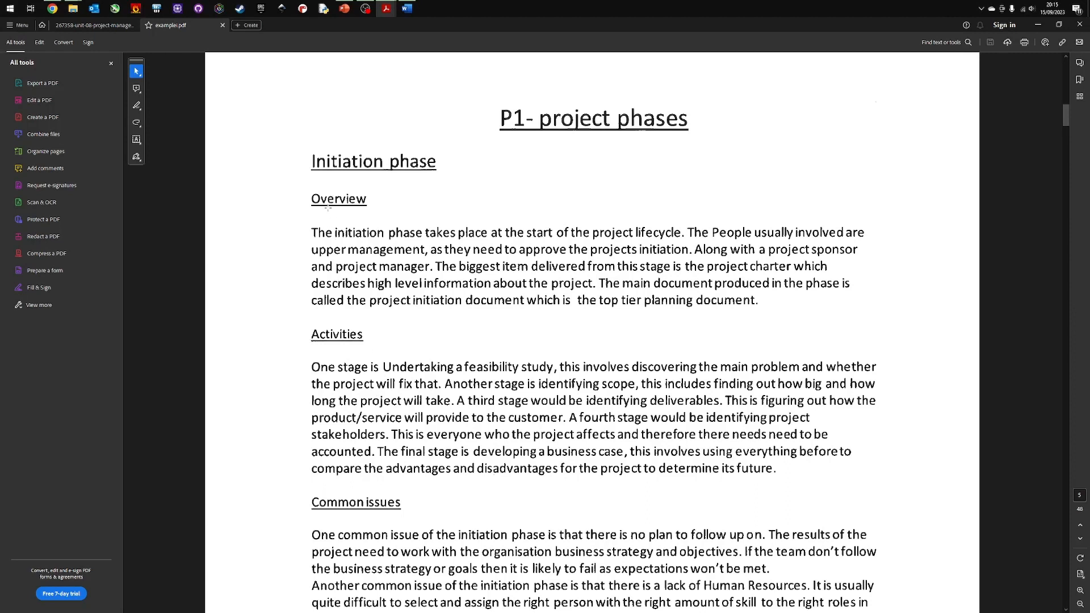
mouse_move(300, 352)
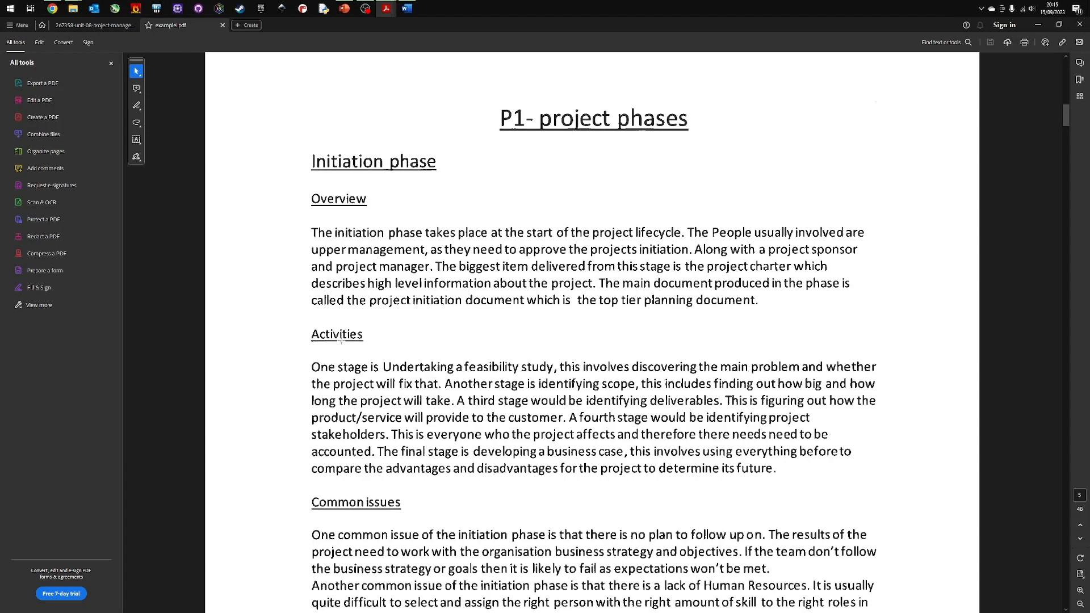
scroll("down", 3)
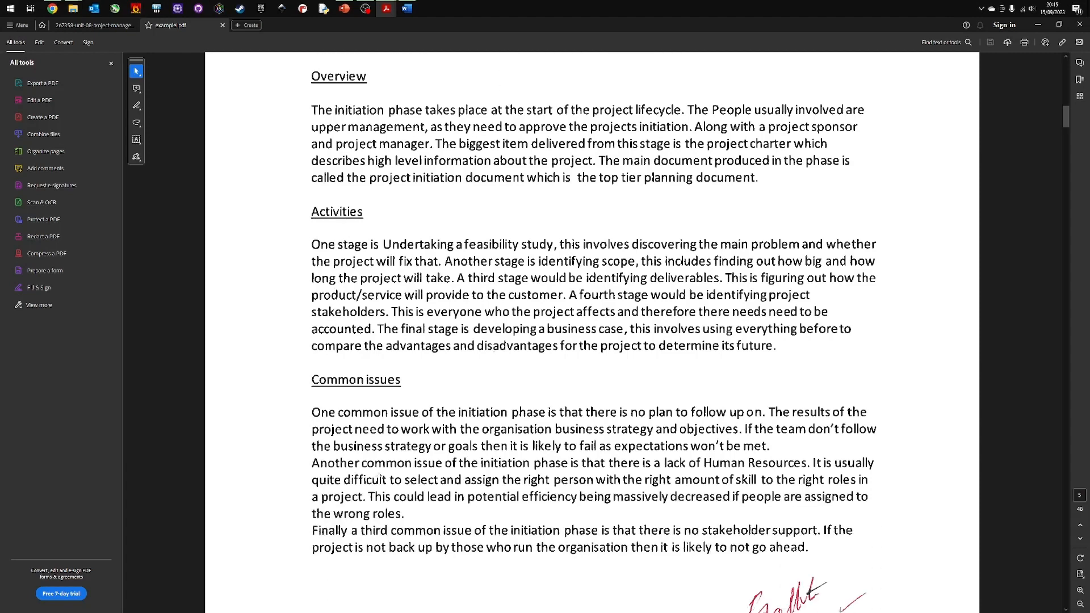
scroll("up", 3)
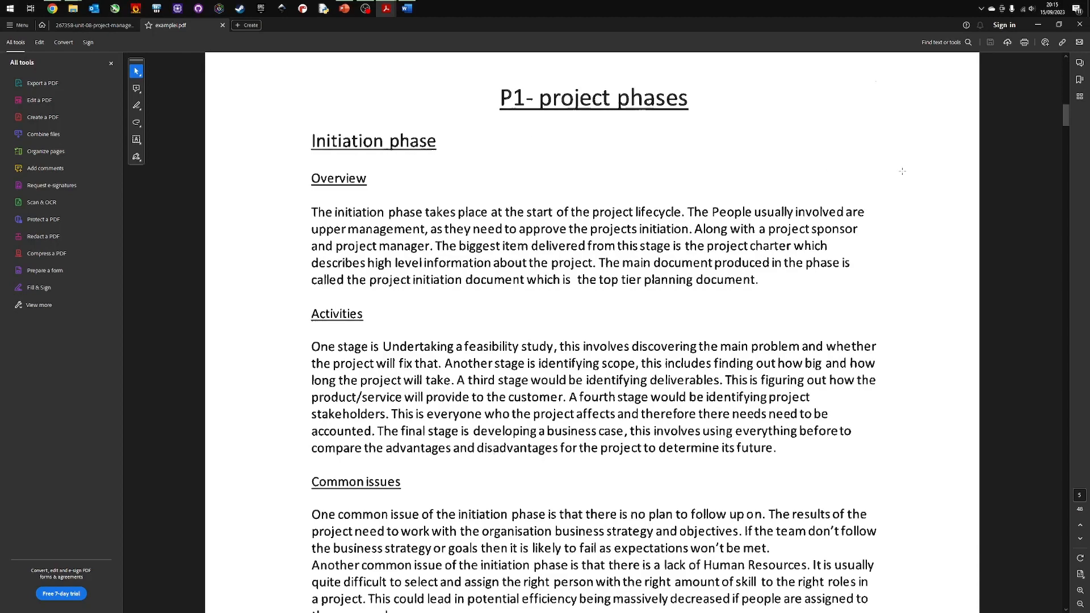
scroll("down", 3)
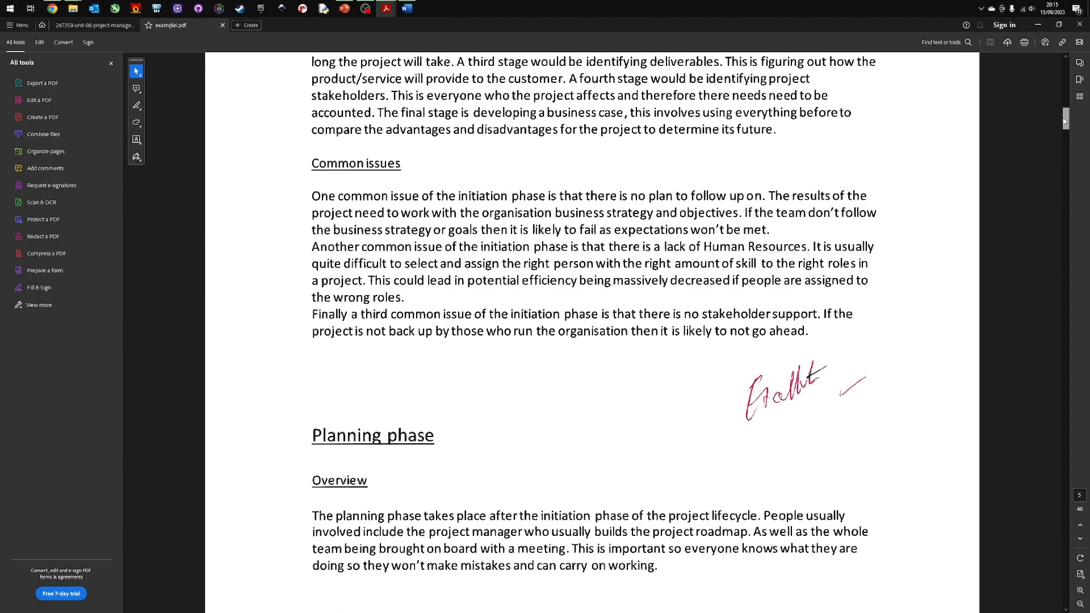
scroll("down", 3)
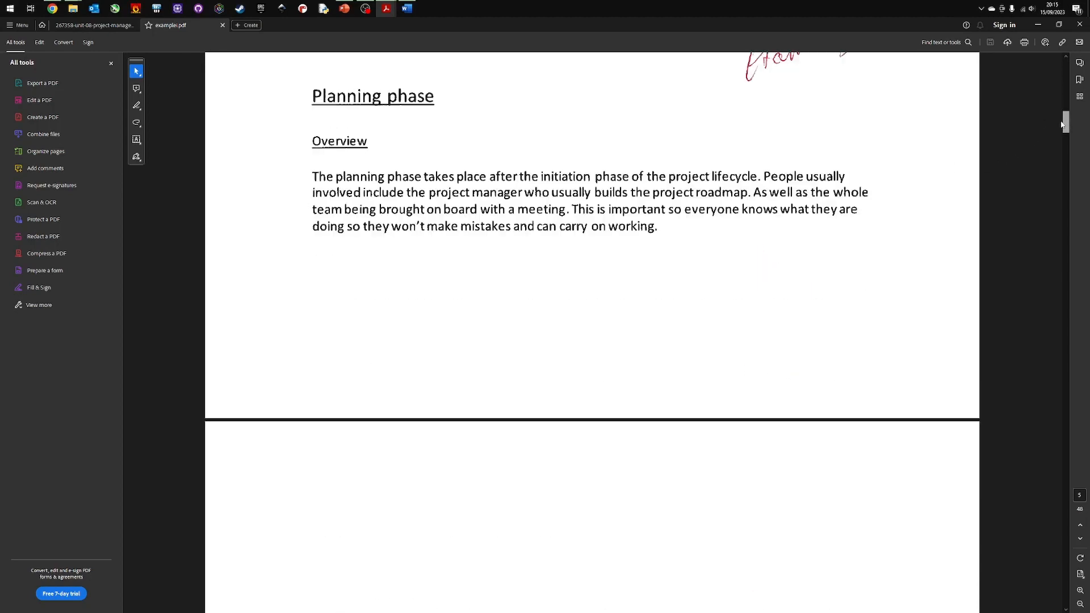
scroll("down", 3)
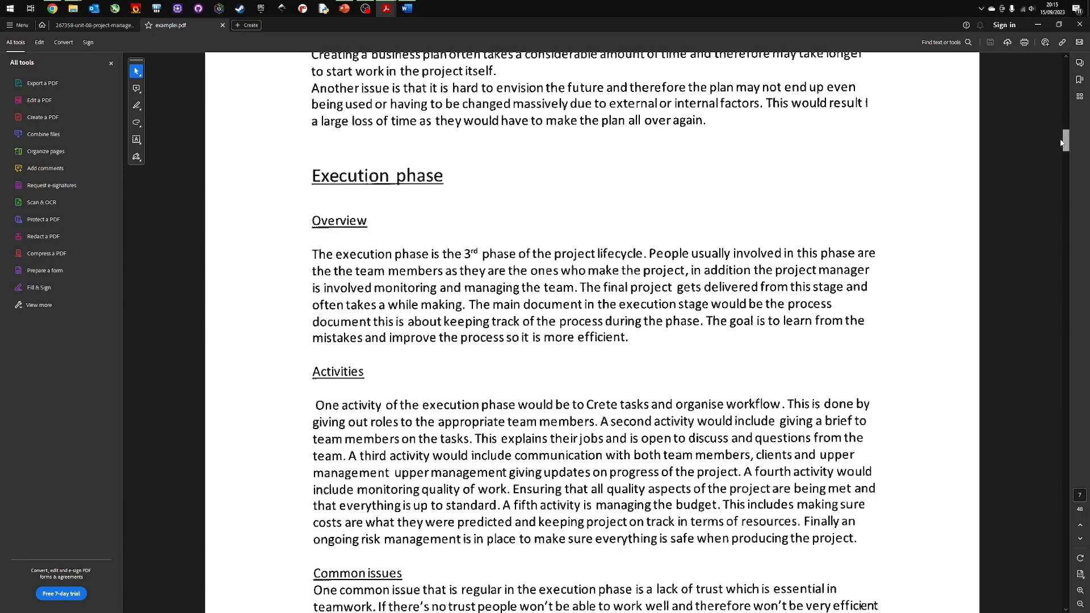
scroll("down", 3)
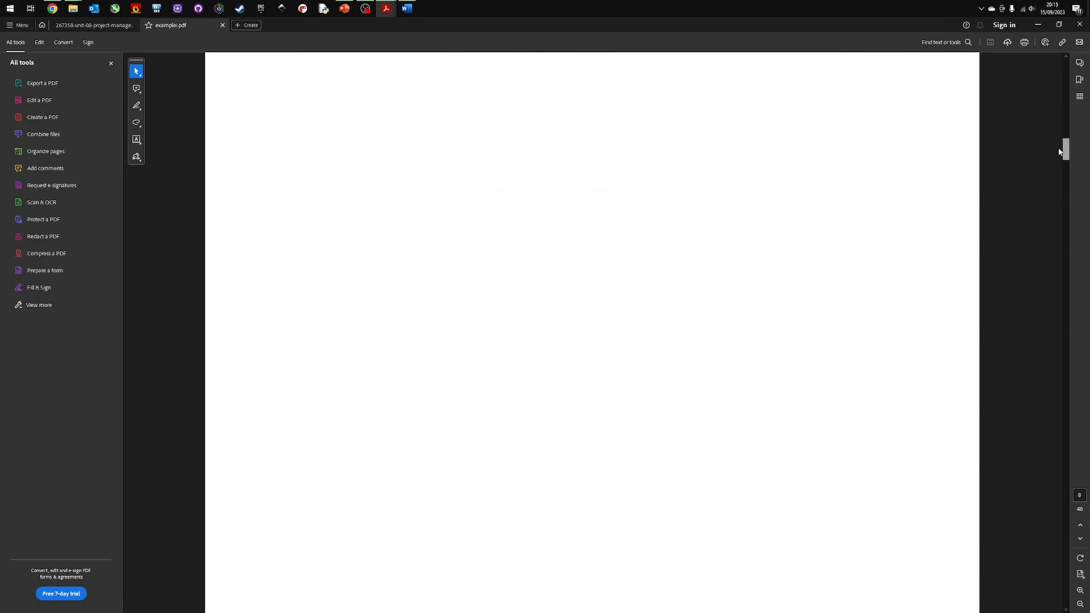
scroll("down", 3)
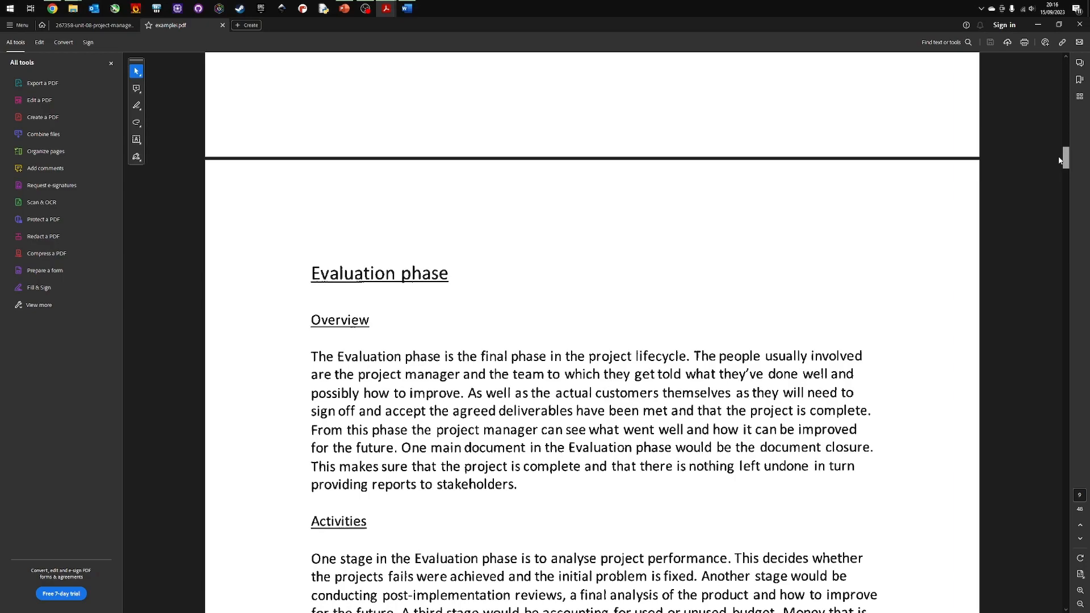
scroll("up", 3)
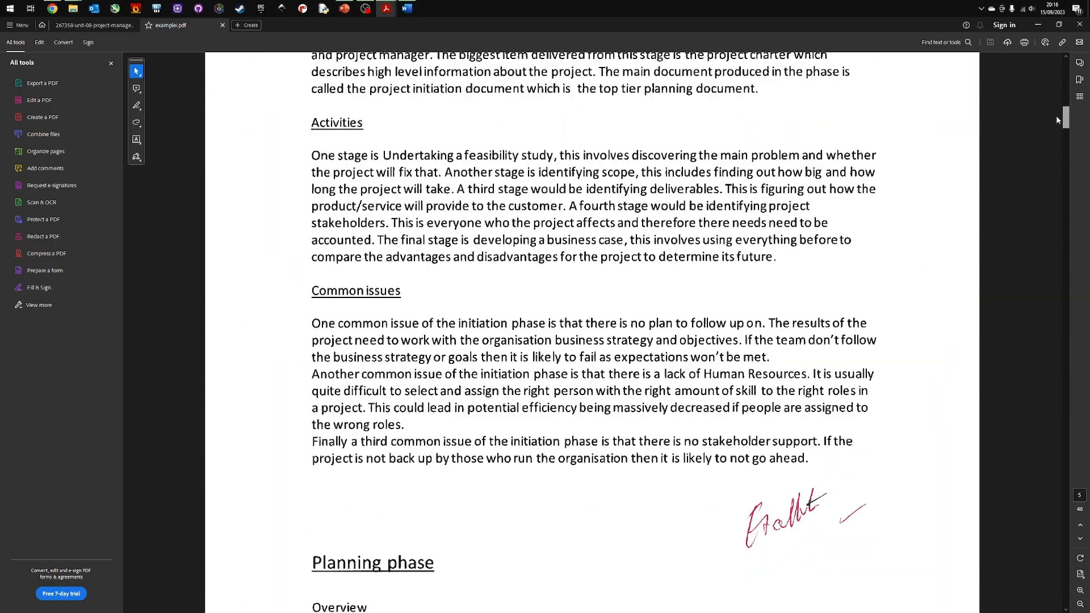
scroll("up", 3)
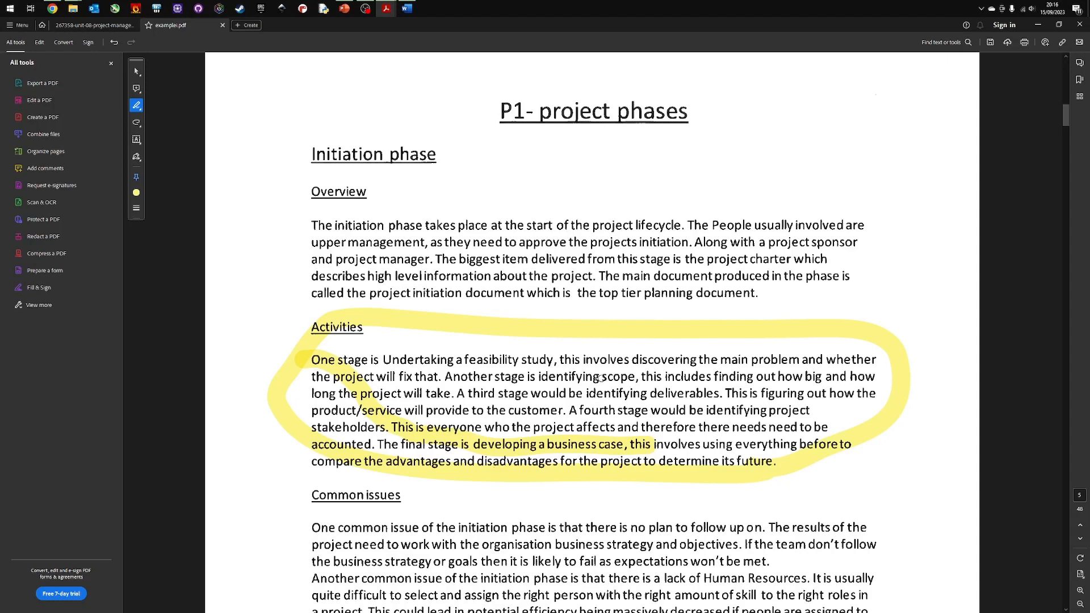
Step: Switch to the second student example PDF explaining the project phases
left_click(271, 25)
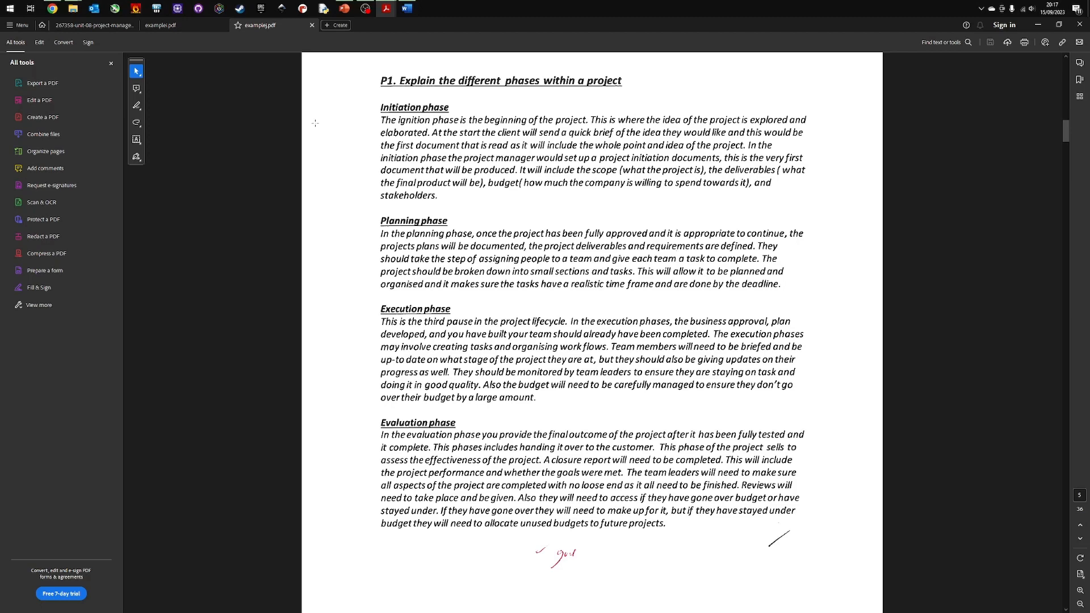
mouse_move(385, 89)
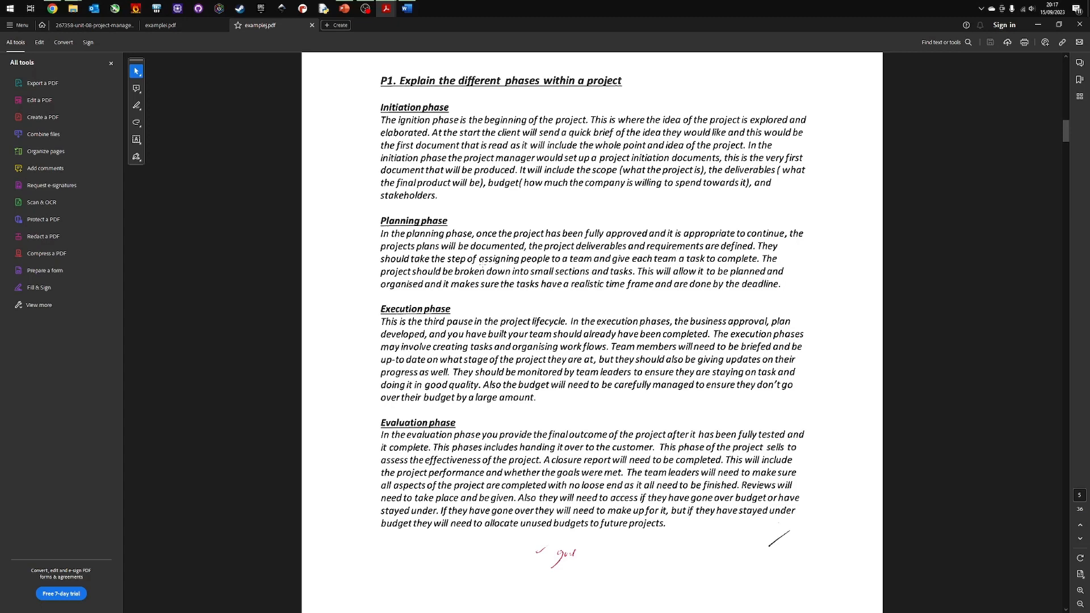
Step: Select the freehand yellow markup tool to highlight the phase paragraphs
left_click(136, 104)
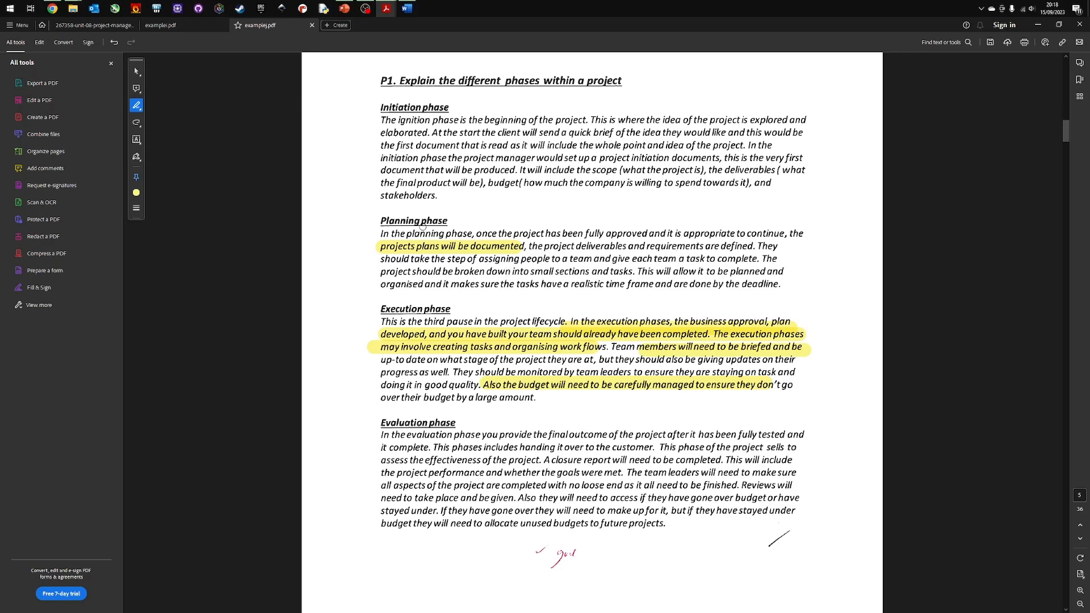
mouse_move(536, 467)
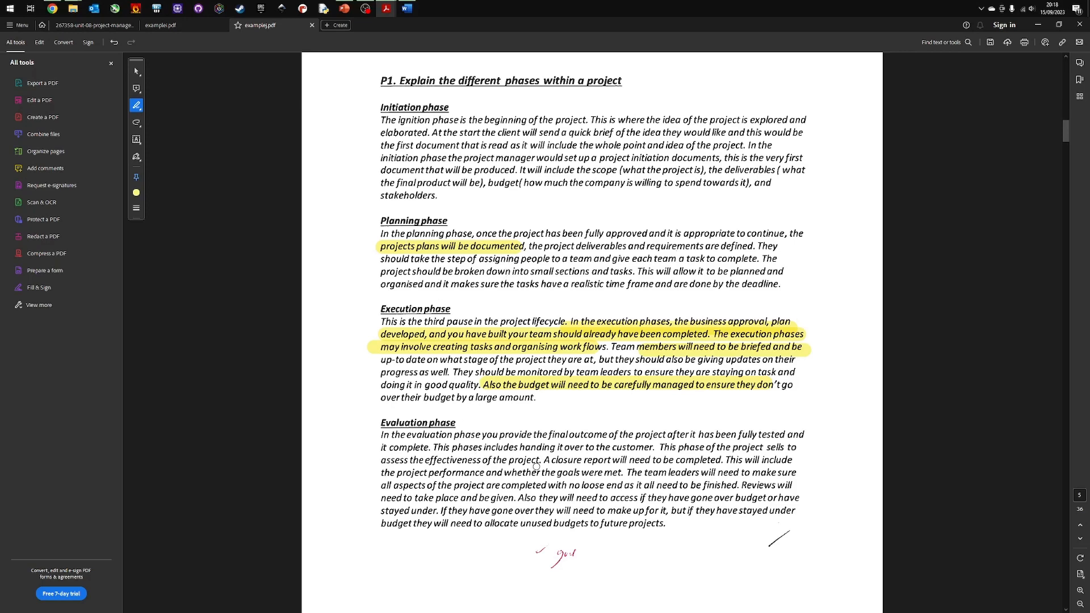